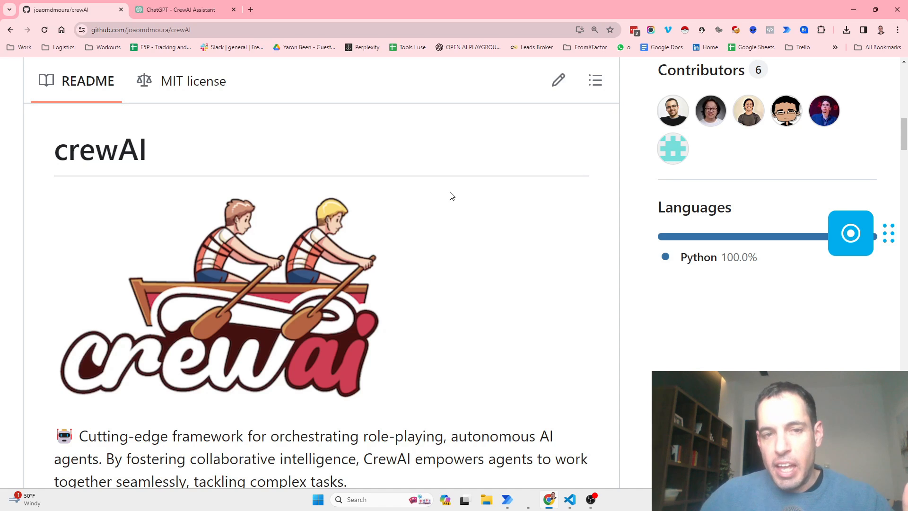
Step: Scroll the crewAI README from its logo down to 'Why CrewAI?' and the documentation links
scroll(down, 3)
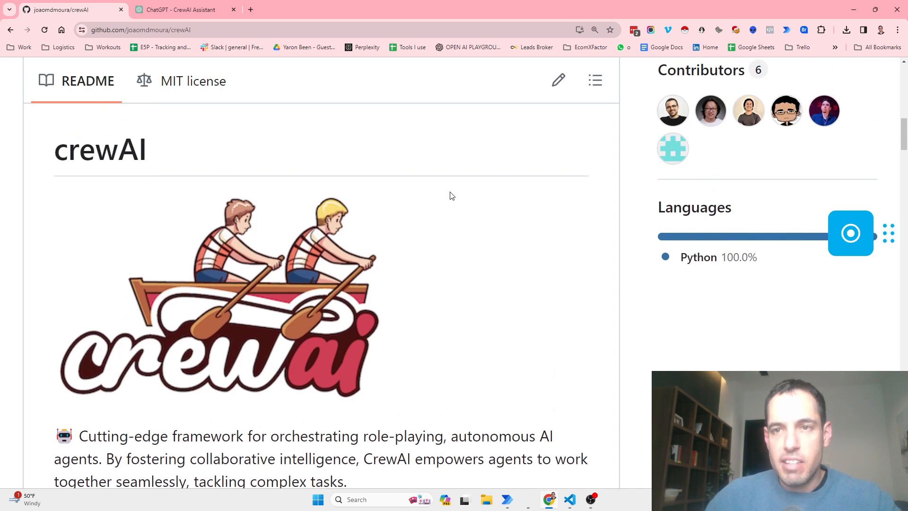
scroll(up, 3)
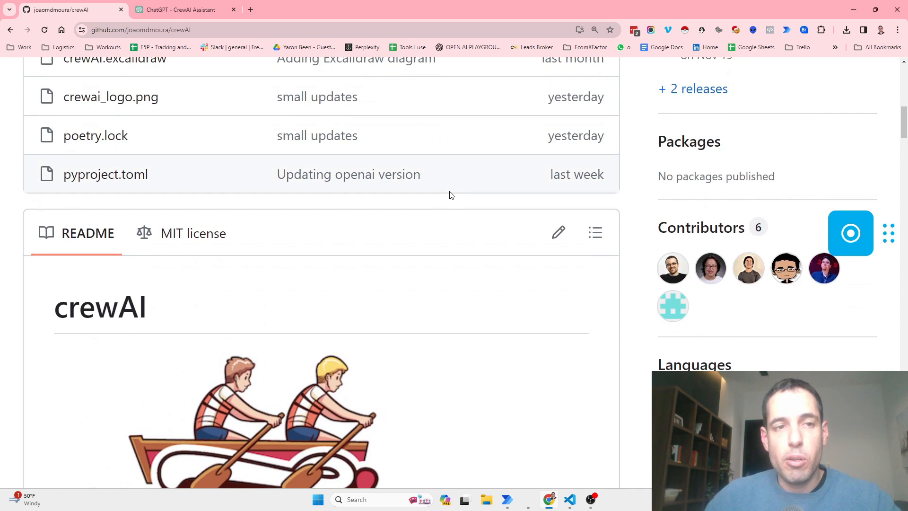
mouse_move(438, 218)
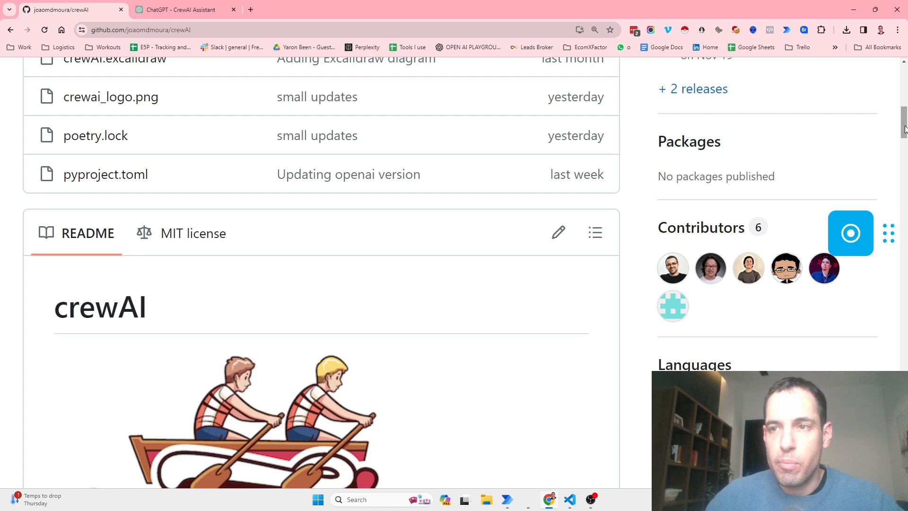
scroll(down, 3)
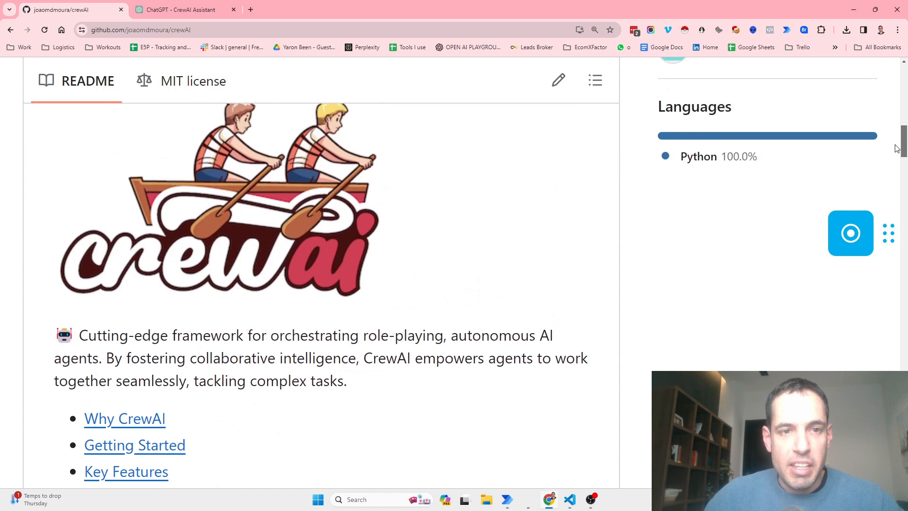
scroll(down, 3)
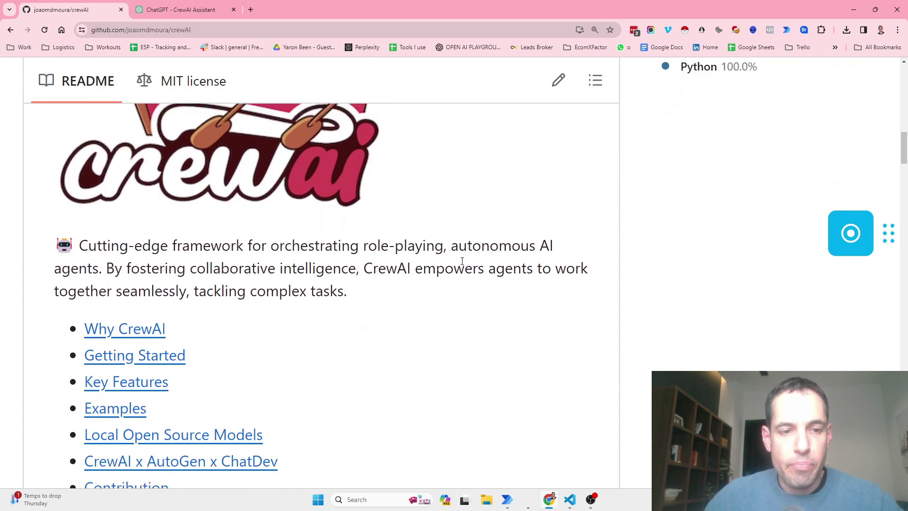
scroll(down, 3)
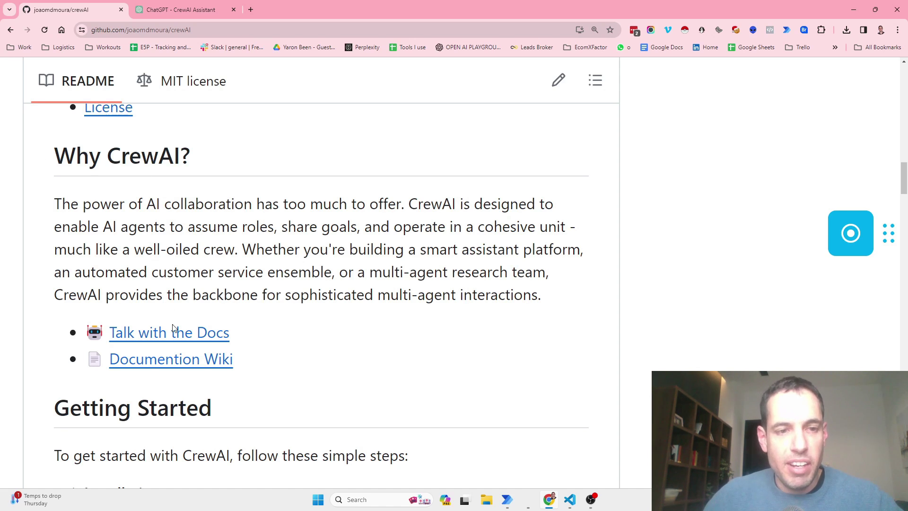
mouse_move(158, 364)
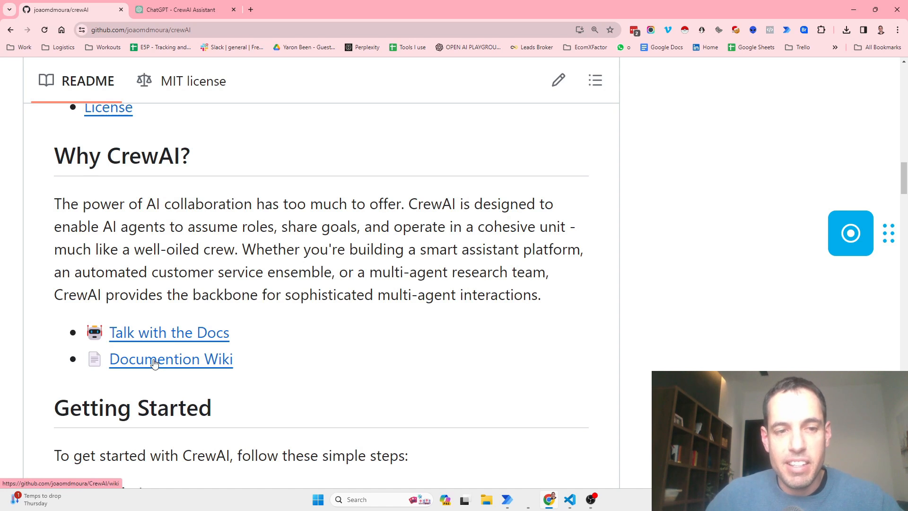
mouse_move(187, 365)
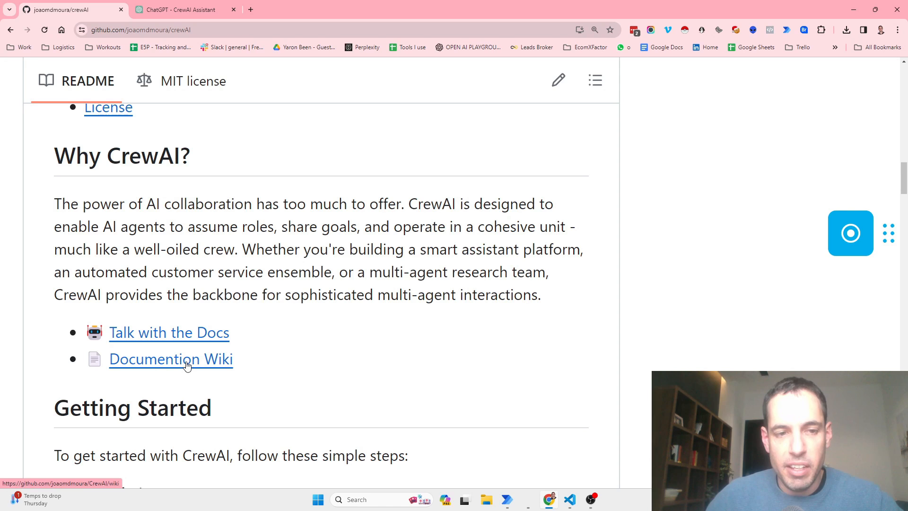
mouse_move(181, 342)
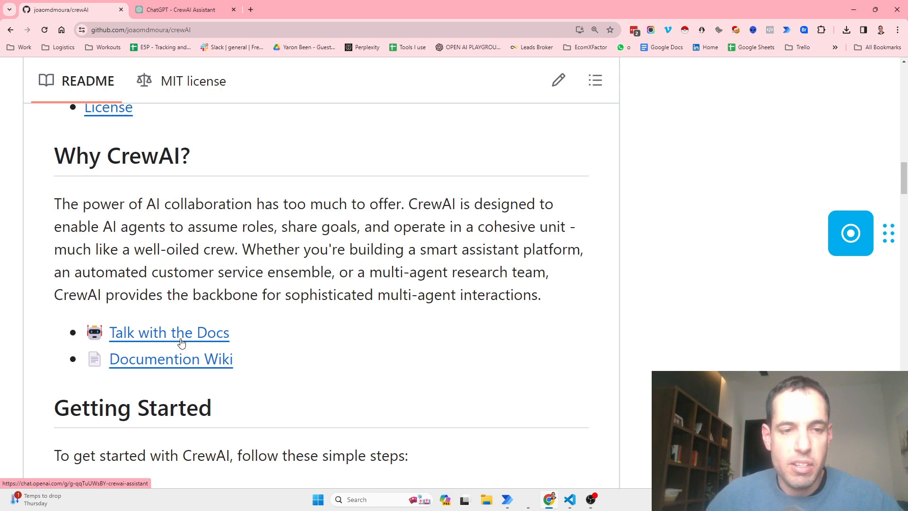
Step: Open 'Talk with the Docs' in a new tab and switch to the CrewAI Assistant chat
right_click(169, 333)
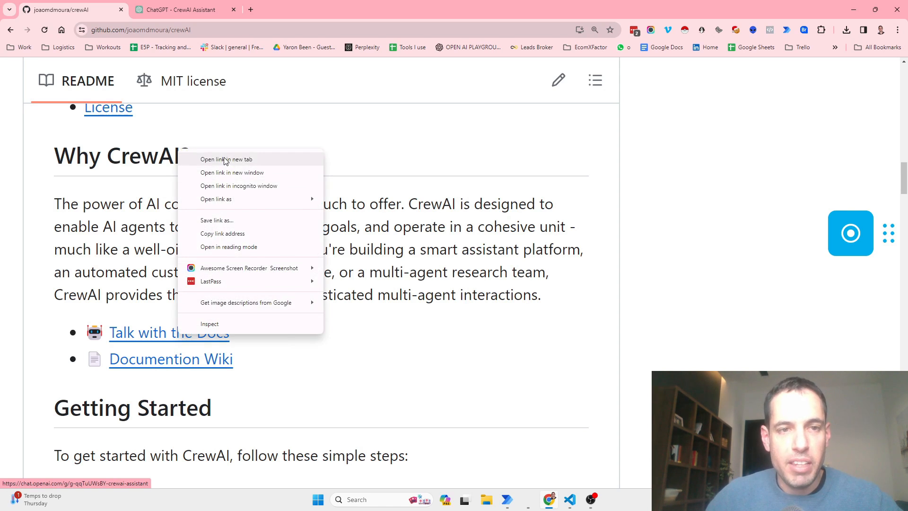
click(226, 160)
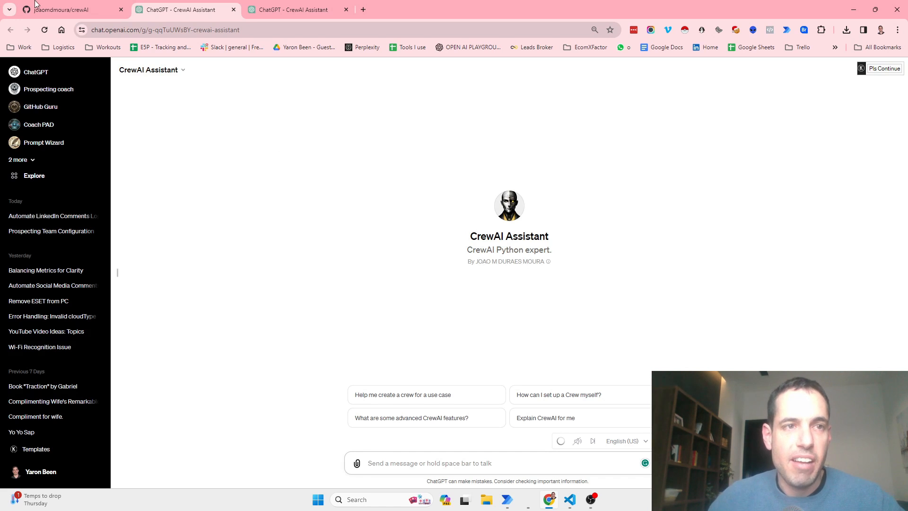
click(66, 8)
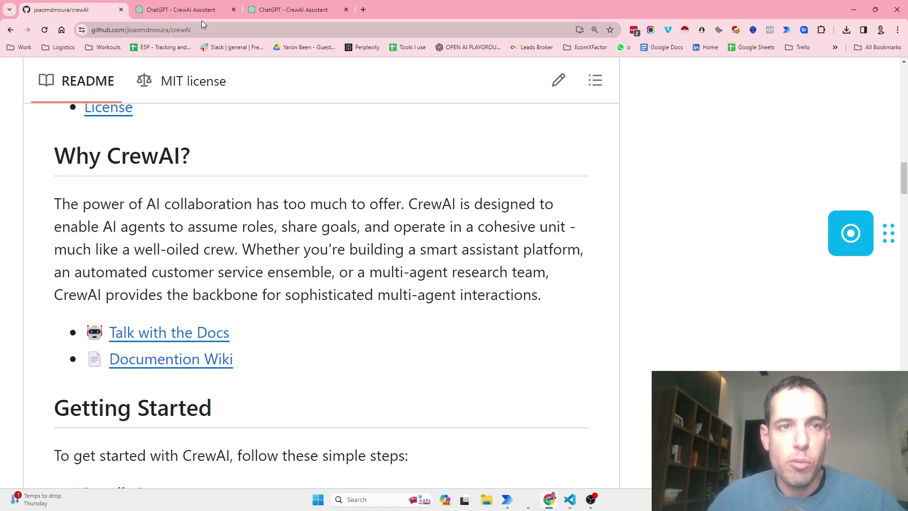
click(180, 9)
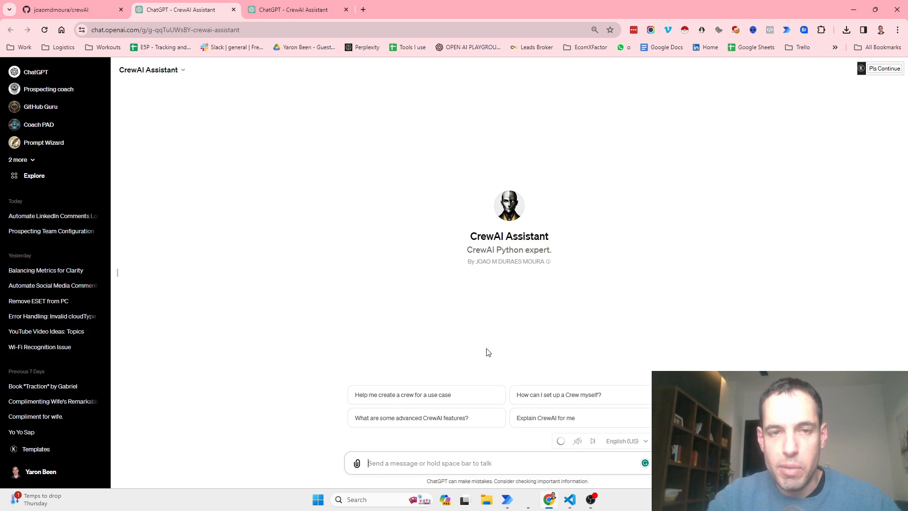
Step: Ask the CrewAI Assistant 'how can i install crewai?', then return to the GitHub README
text(So)
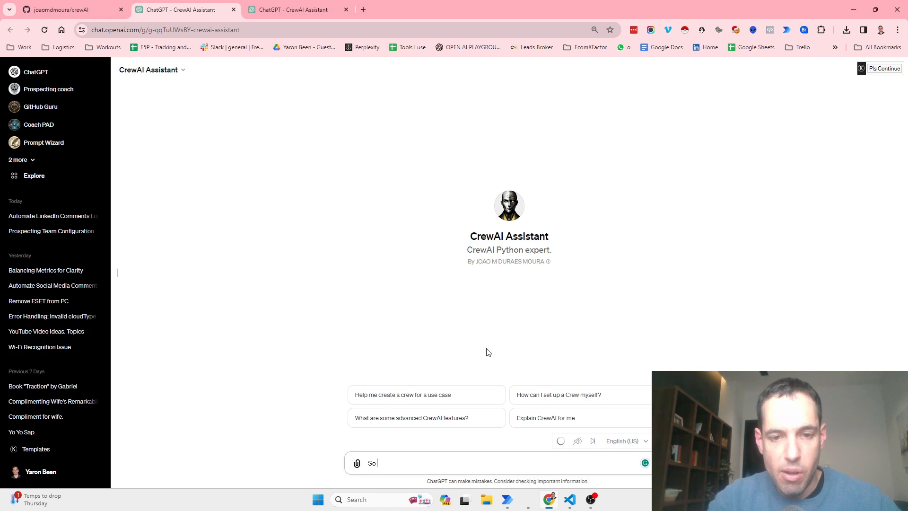
text(how can i)
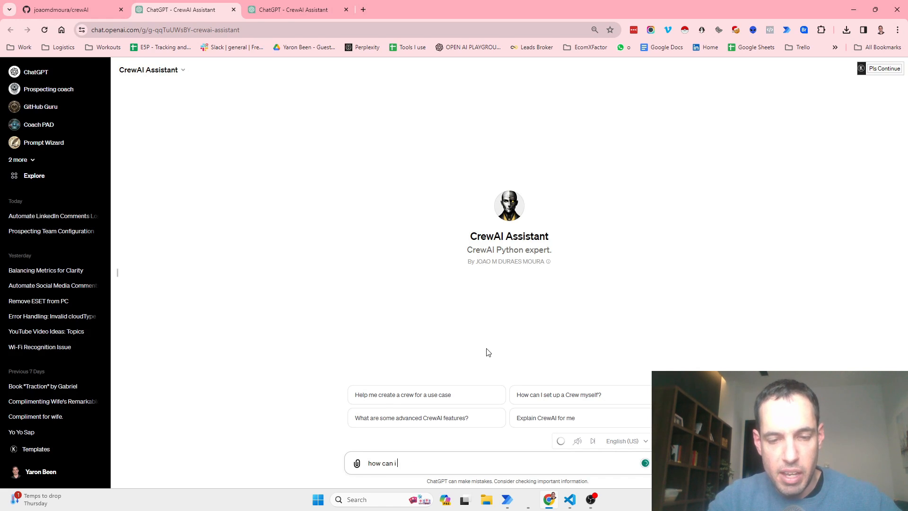
text(insat)
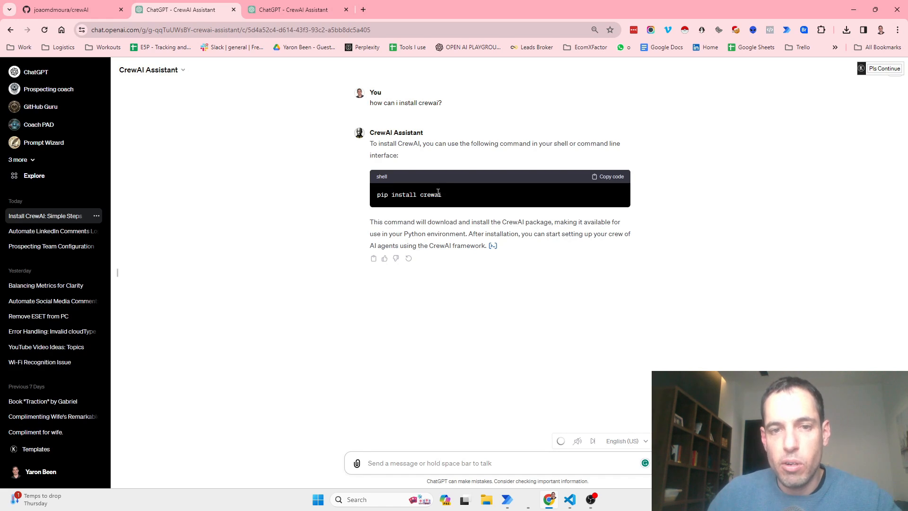
click(71, 8)
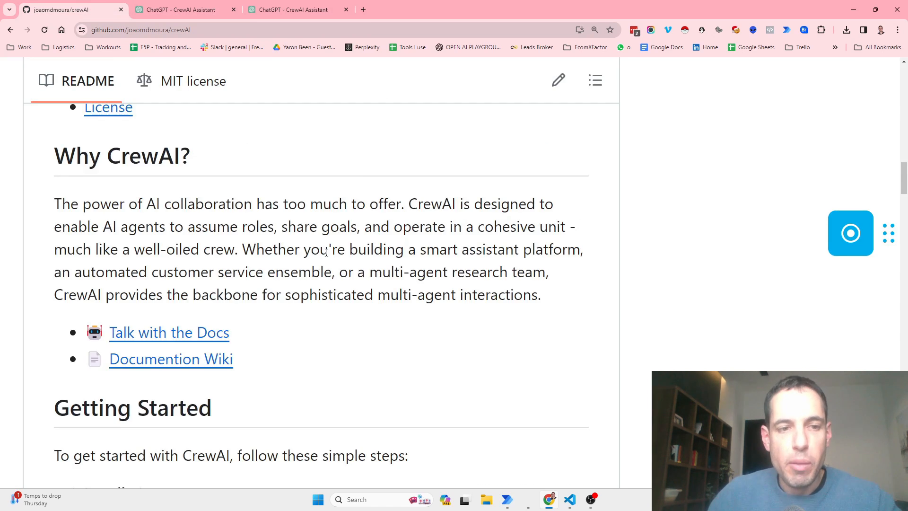
Step: Scroll the README through Key Features to the Examples and Local Open Source Models sections
scroll(down, 3)
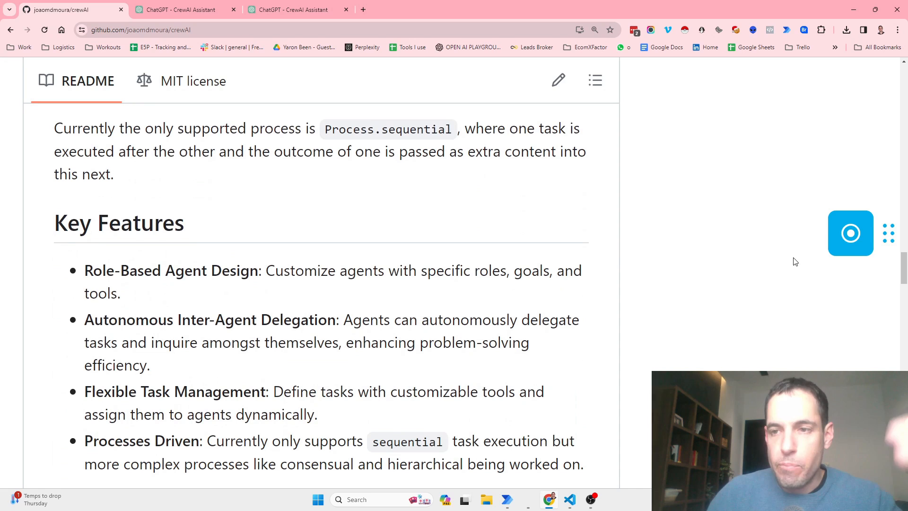
mouse_move(659, 280)
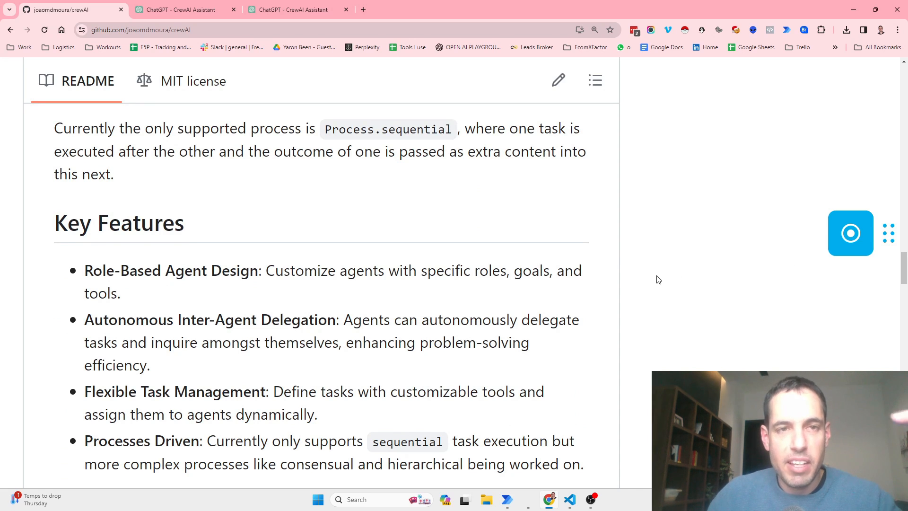
mouse_move(585, 266)
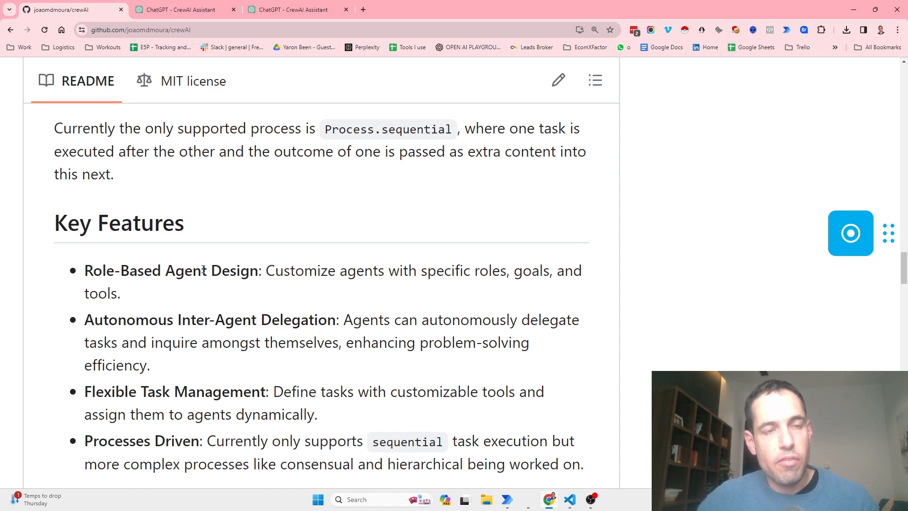
mouse_move(172, 289)
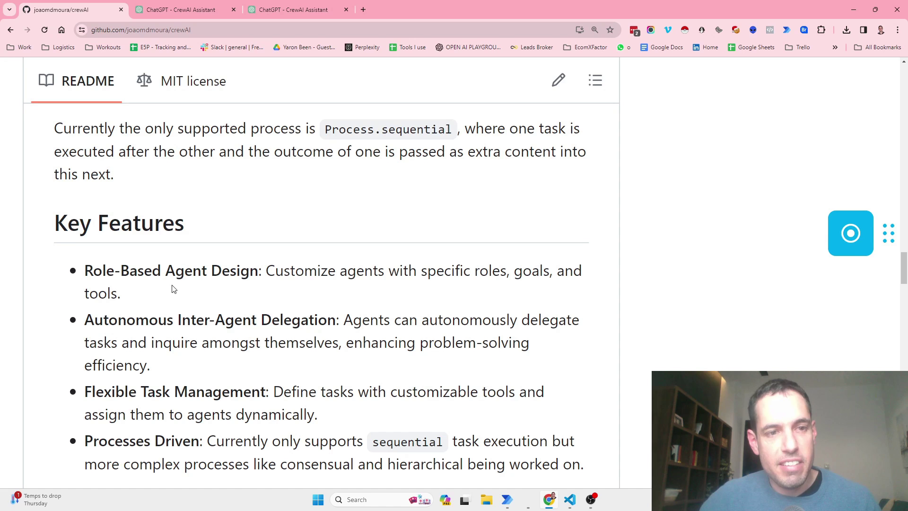
mouse_move(336, 287)
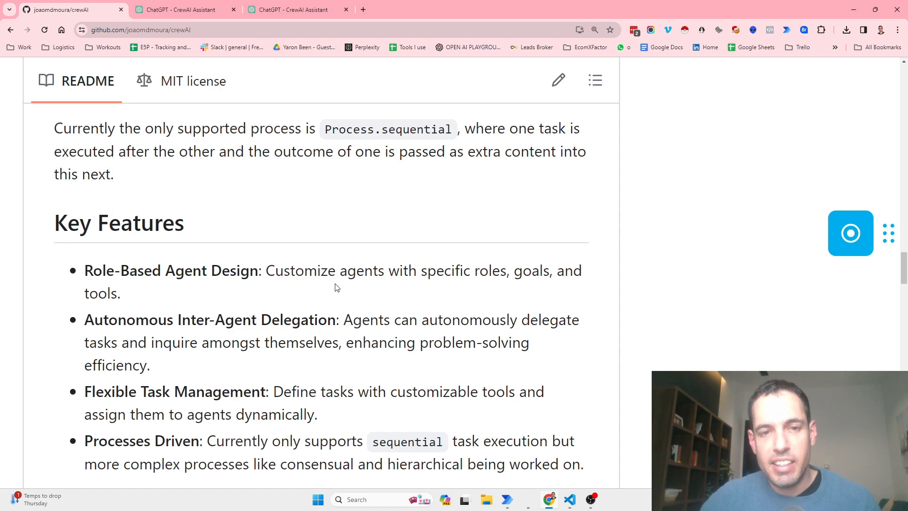
mouse_move(395, 285)
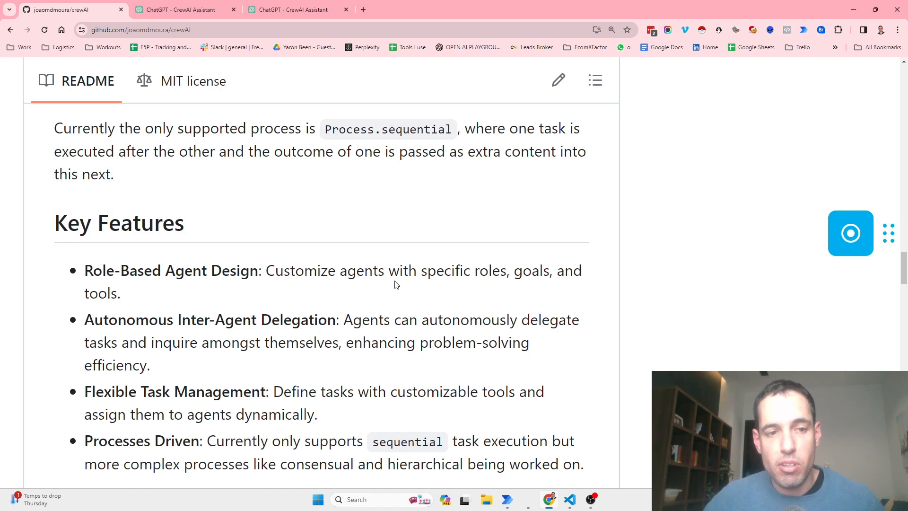
scroll(down, 3)
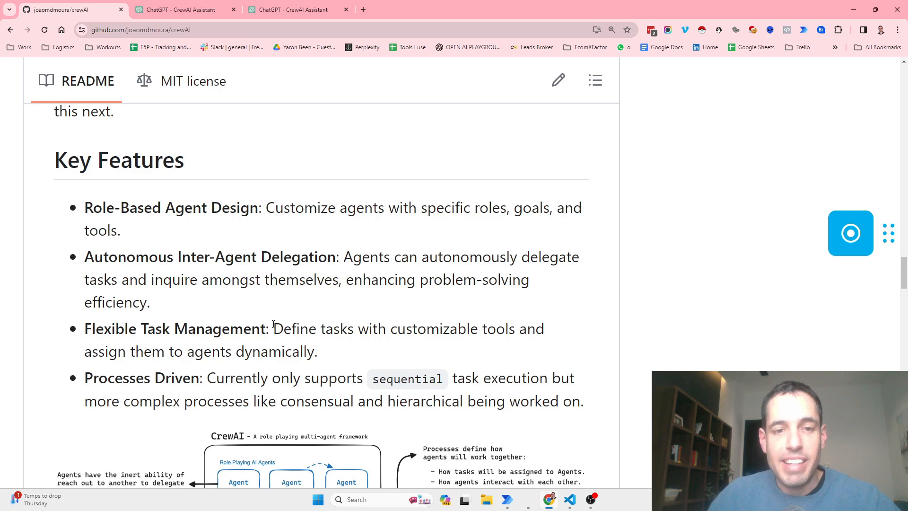
mouse_move(365, 343)
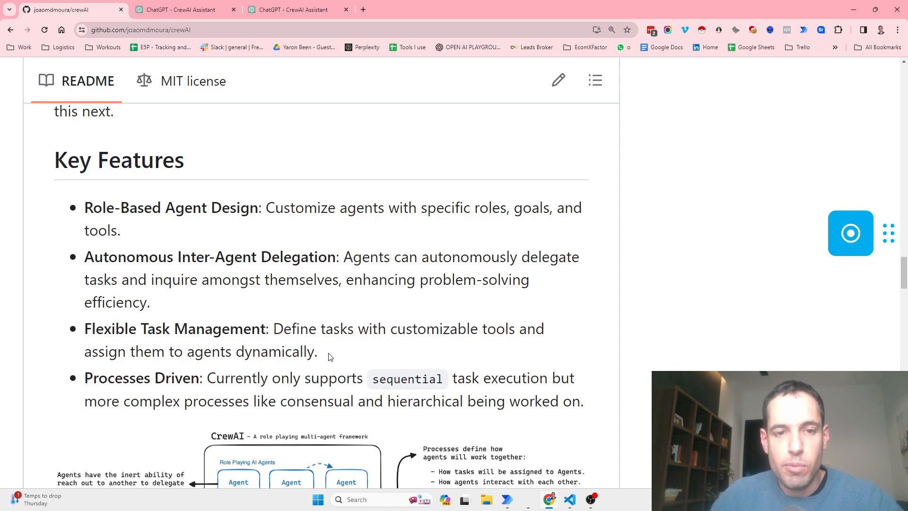
scroll(down, 3)
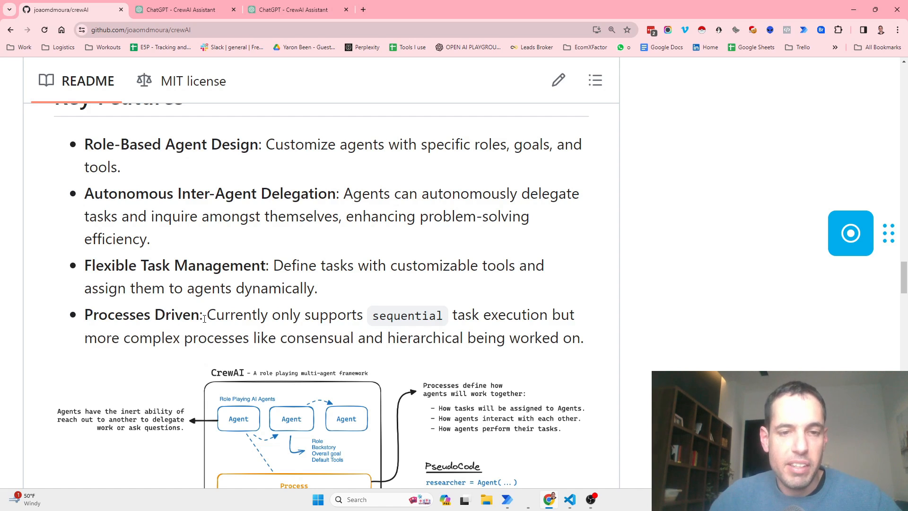
mouse_move(212, 322)
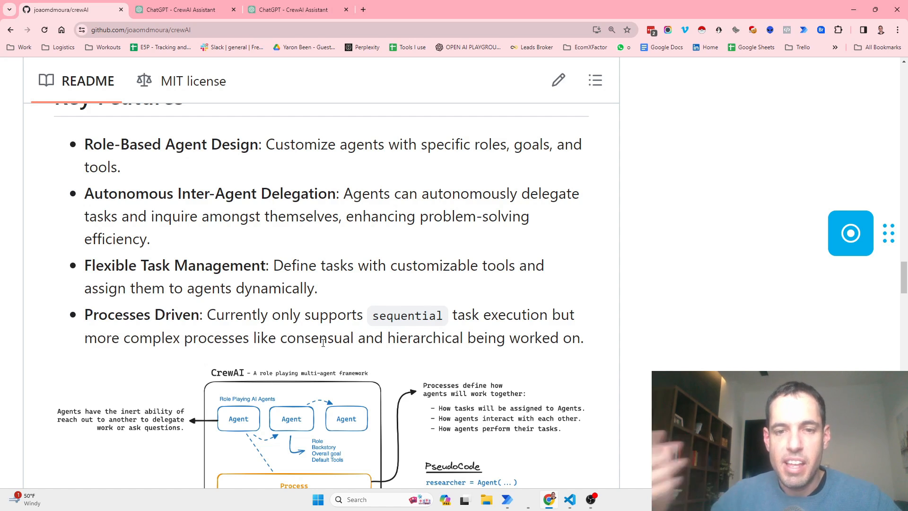
scroll(down, 3)
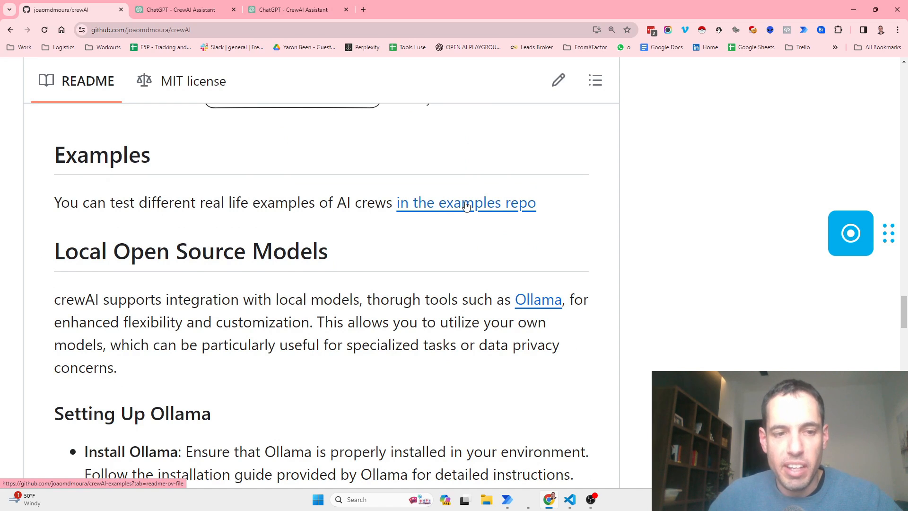
mouse_move(395, 268)
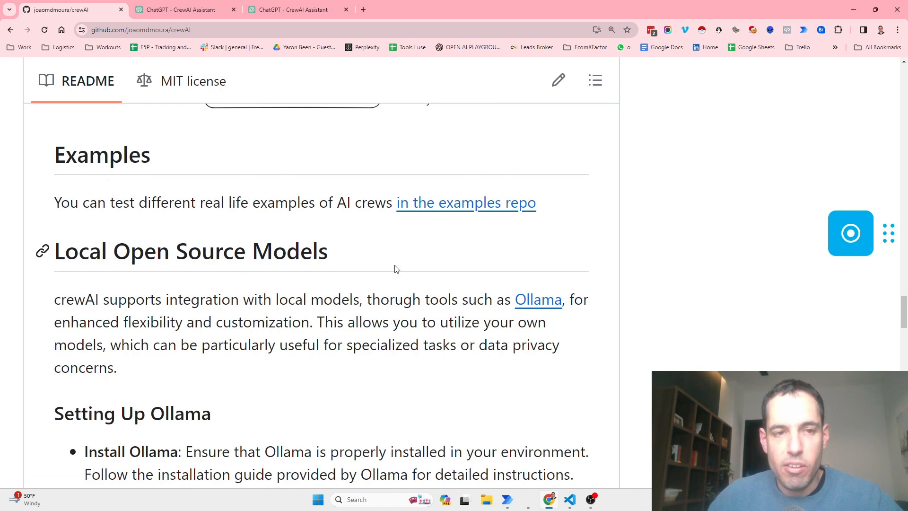
Step: Skim the README down to How CrewAI Compares and Contribution, then scroll back up
scroll(down, 3)
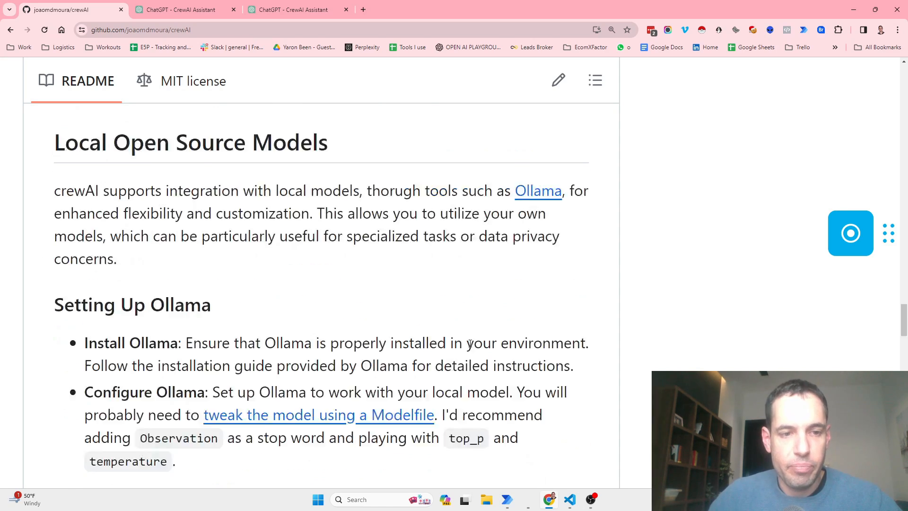
scroll(down, 3)
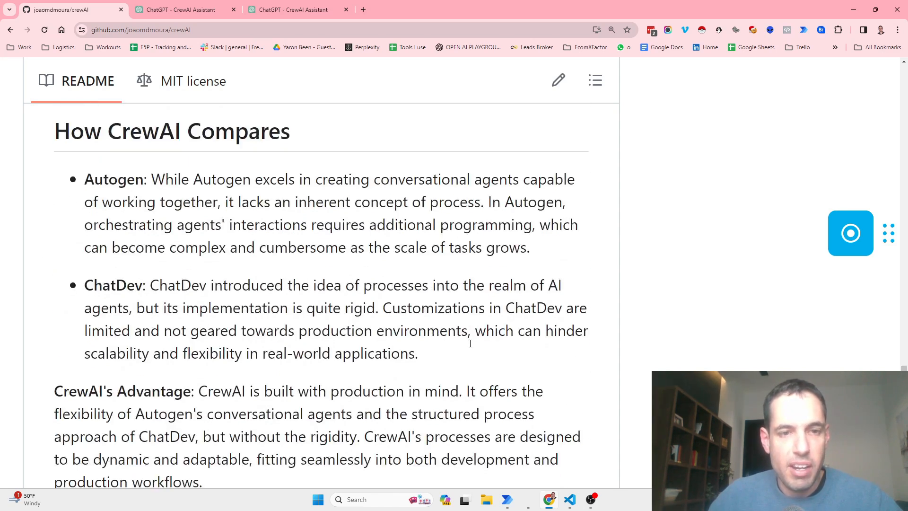
scroll(down, 3)
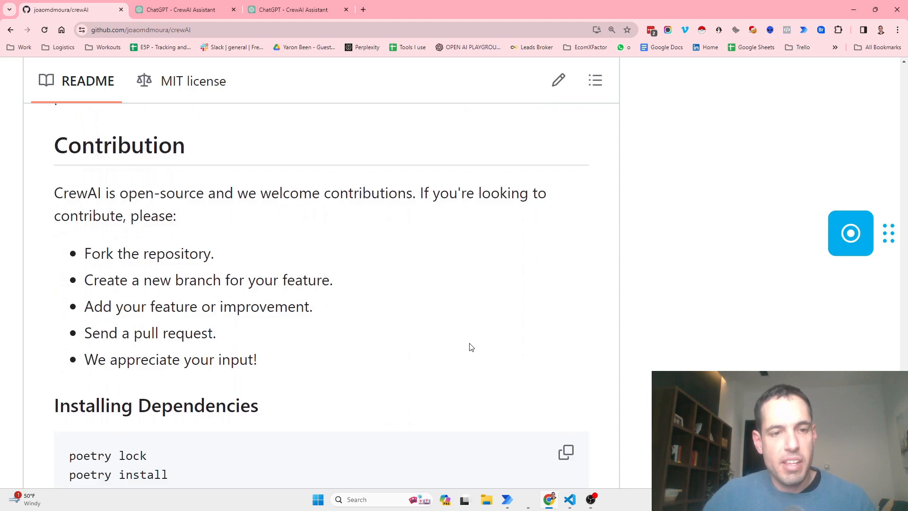
scroll(down, 3)
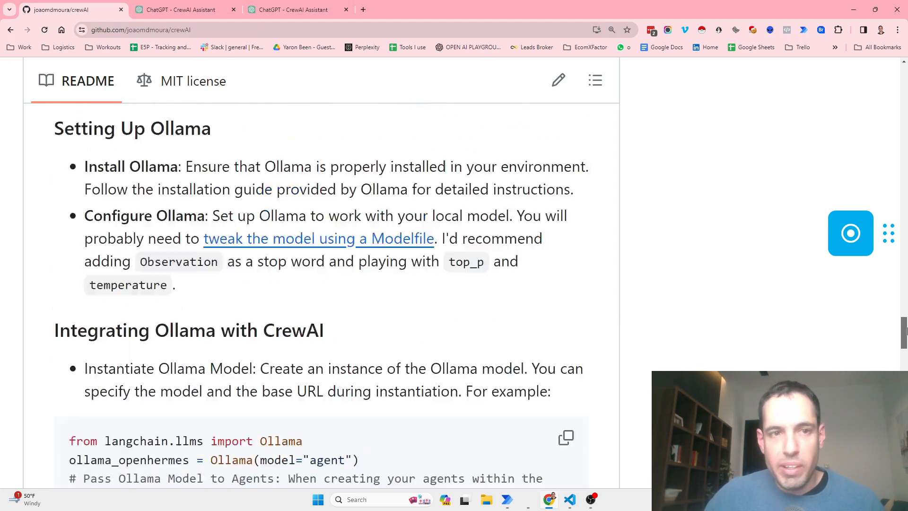
scroll(up, 3)
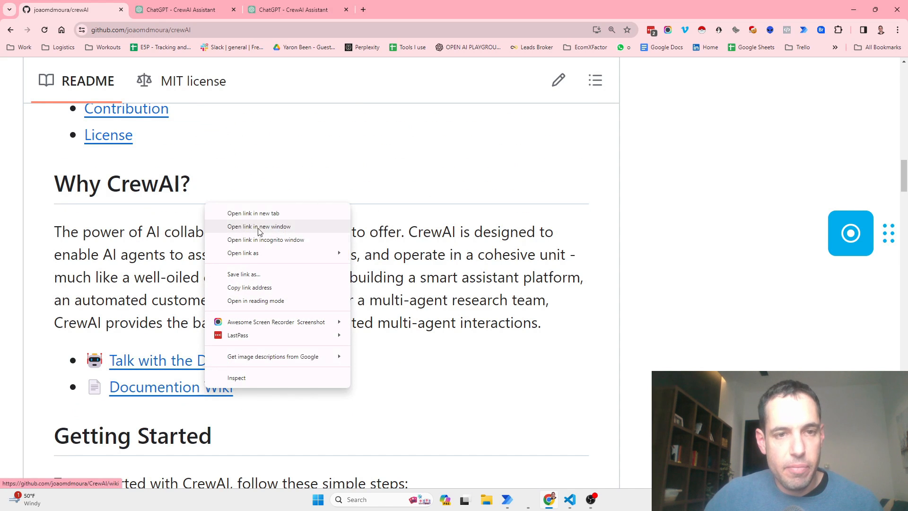
Step: Open the crewAI Documentation Wiki in a new tab and scroll through it
click(253, 212)
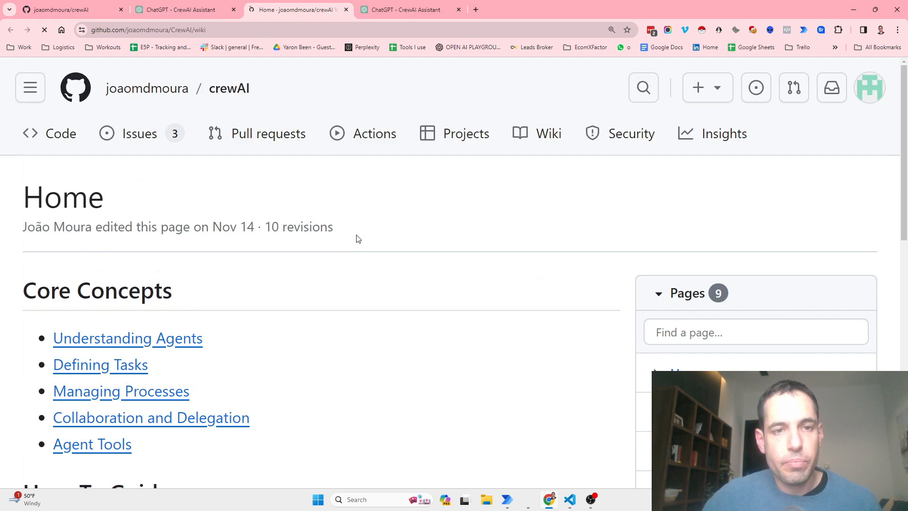
scroll(down, 3)
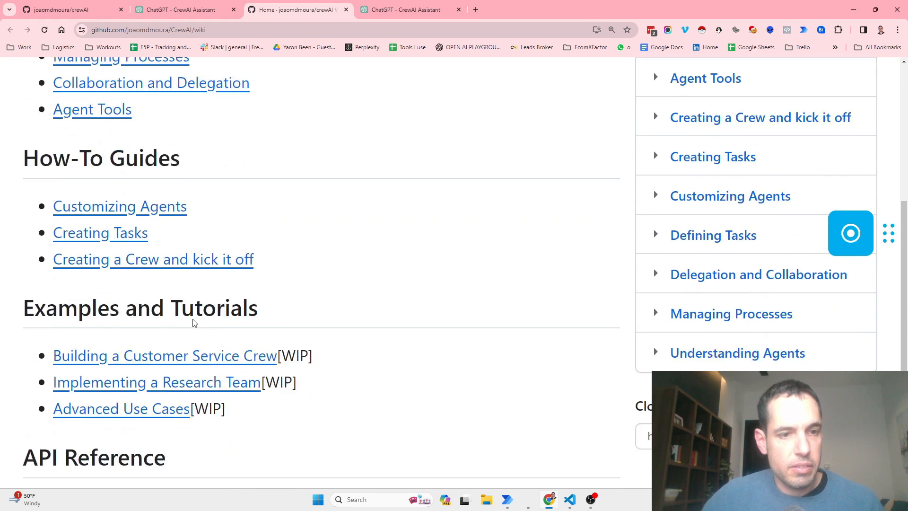
scroll(down, 3)
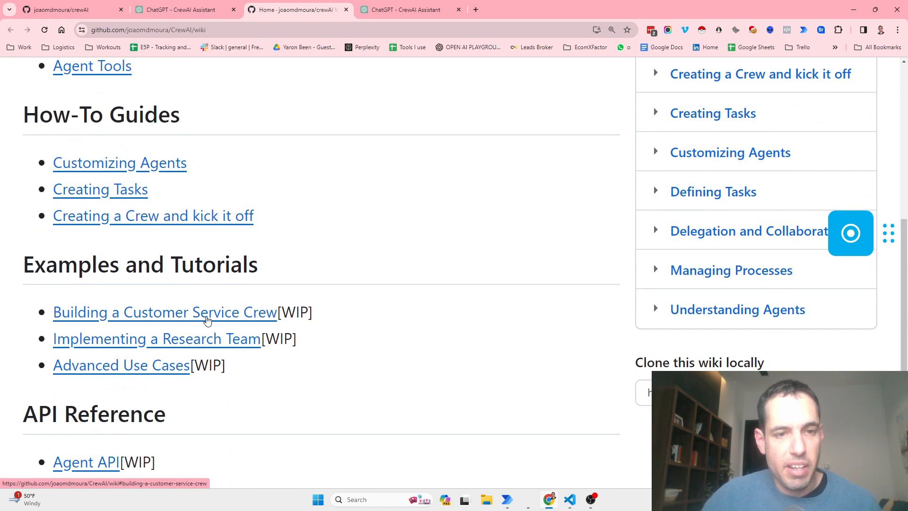
scroll(down, 3)
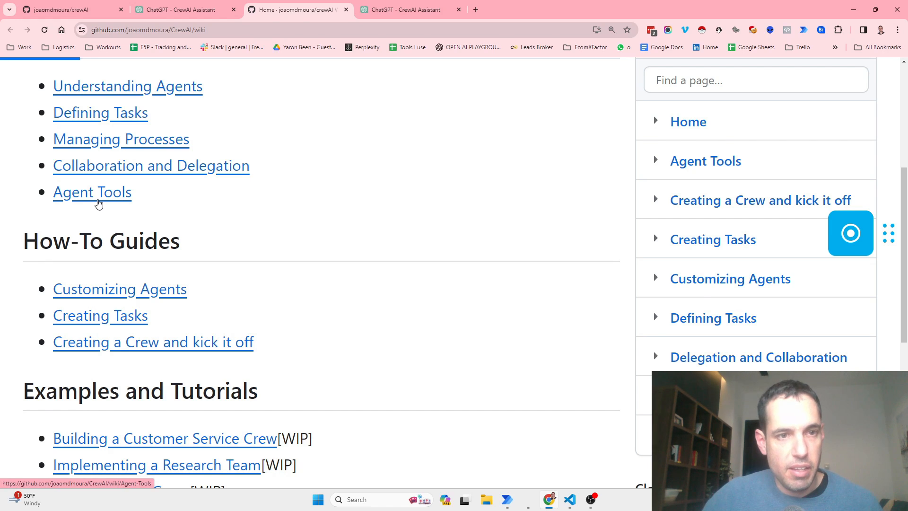
Step: Open and read the Agent Tools wiki page
click(92, 192)
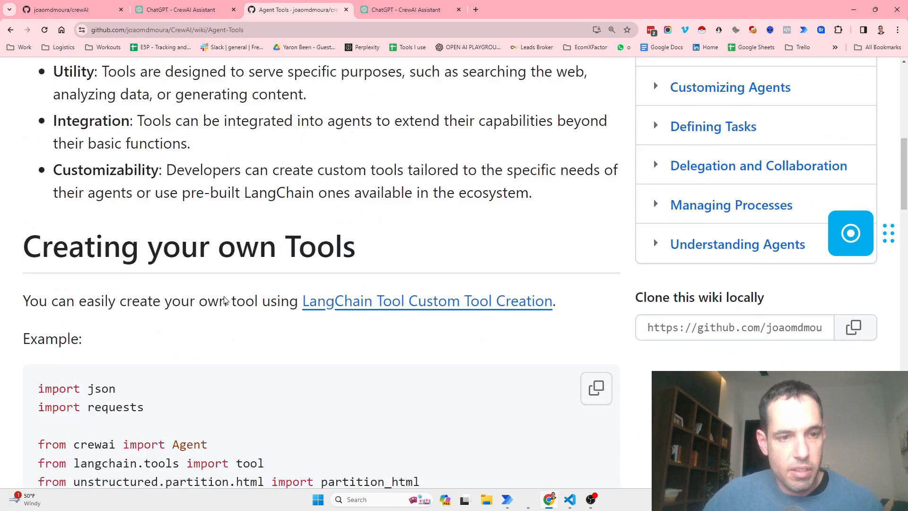
scroll(down, 3)
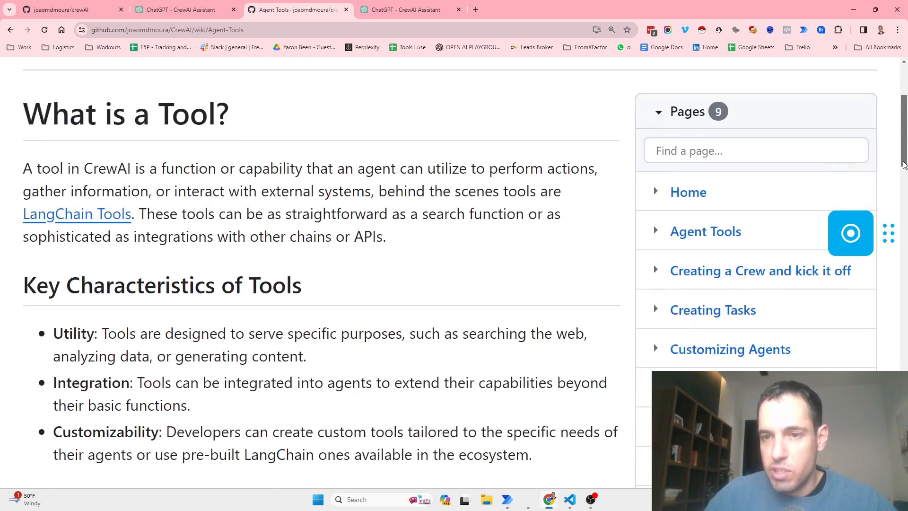
scroll(down, 3)
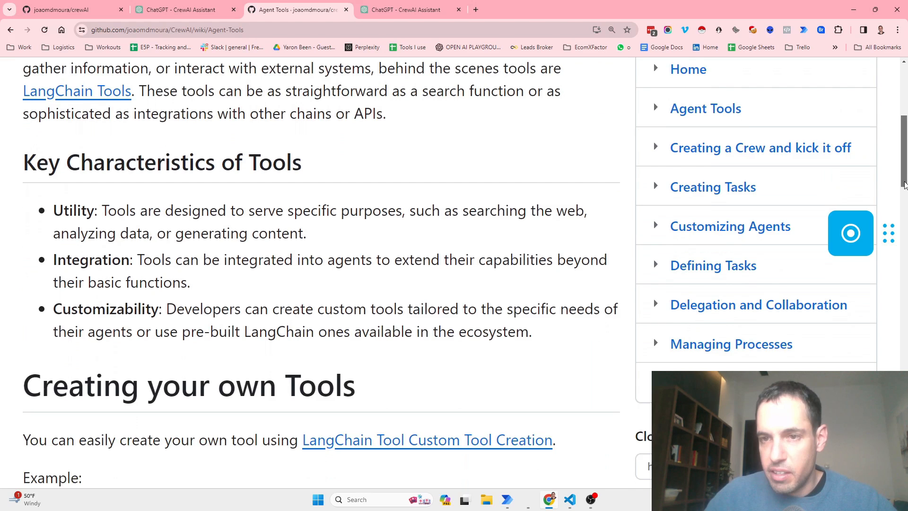
scroll(up, 3)
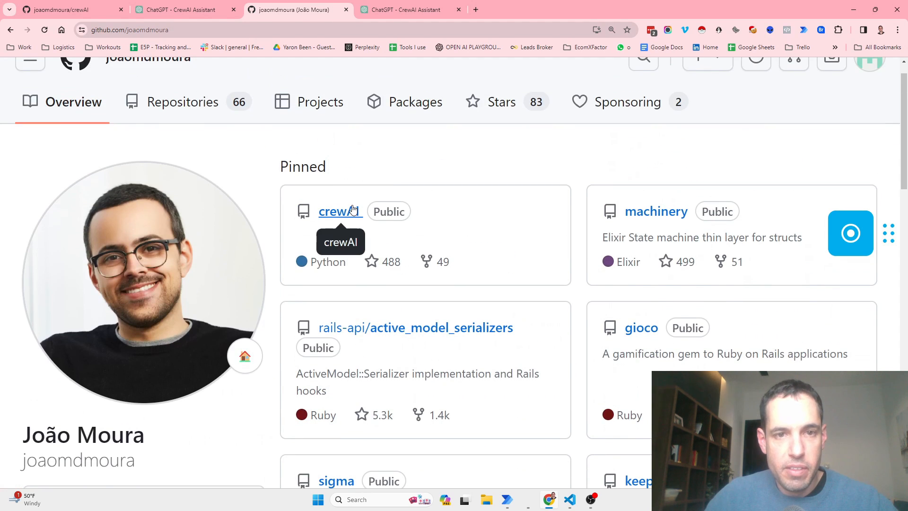
click(336, 211)
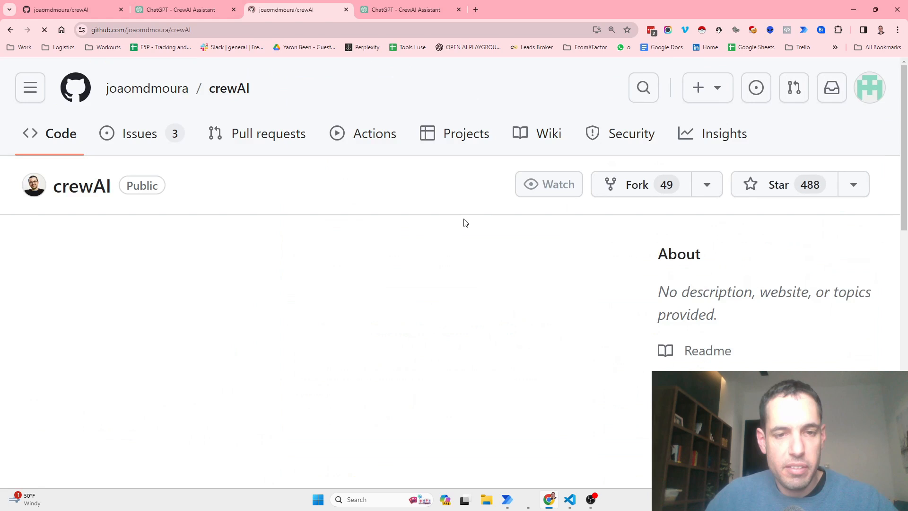
scroll(down, 3)
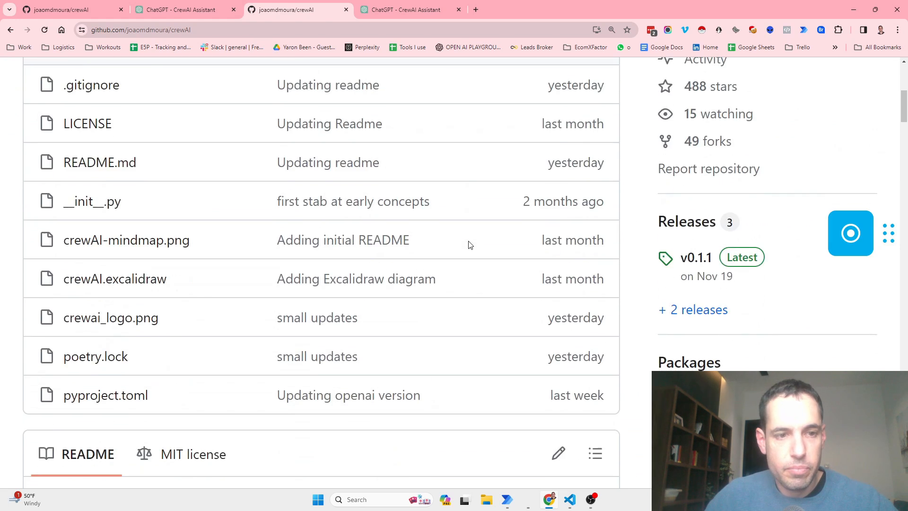
scroll(down, 3)
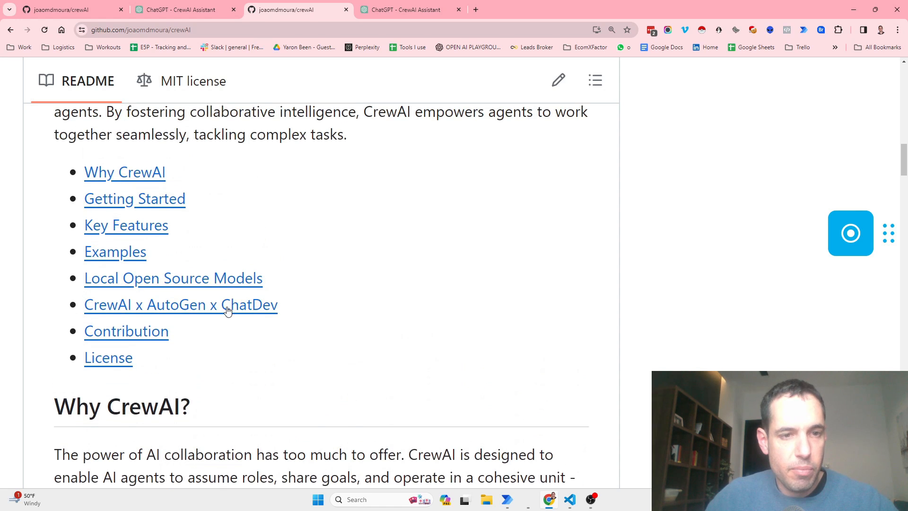
click(180, 304)
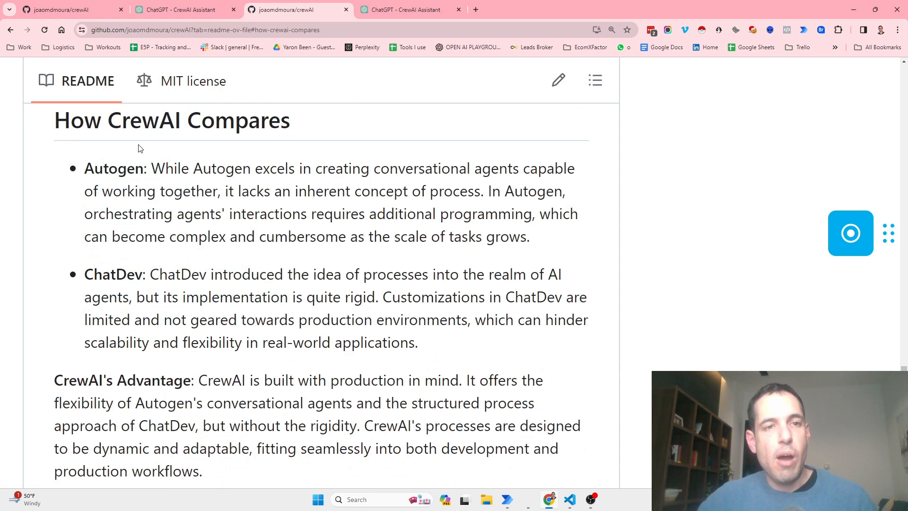
mouse_move(195, 152)
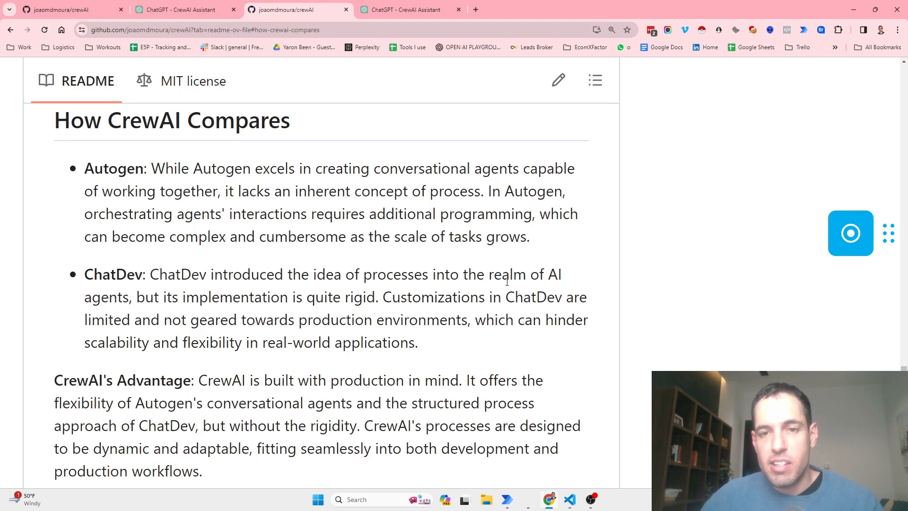
mouse_move(283, 320)
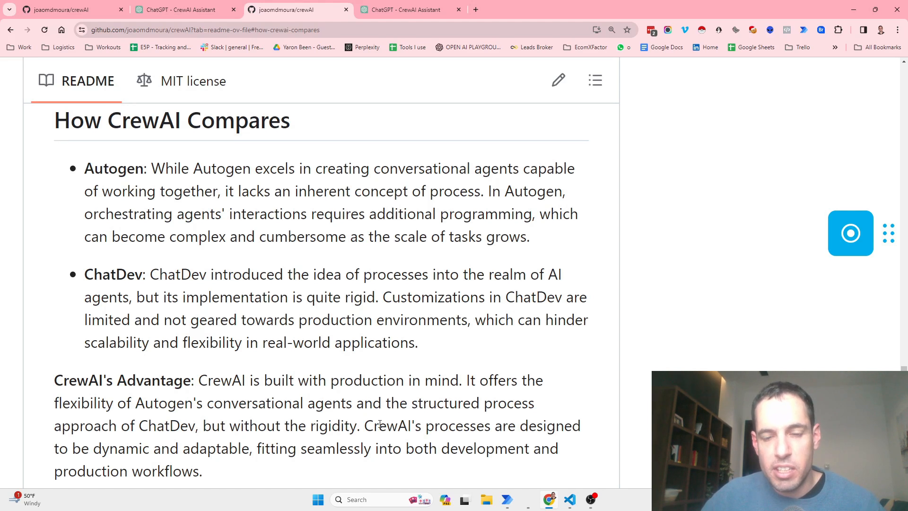
scroll(down, 3)
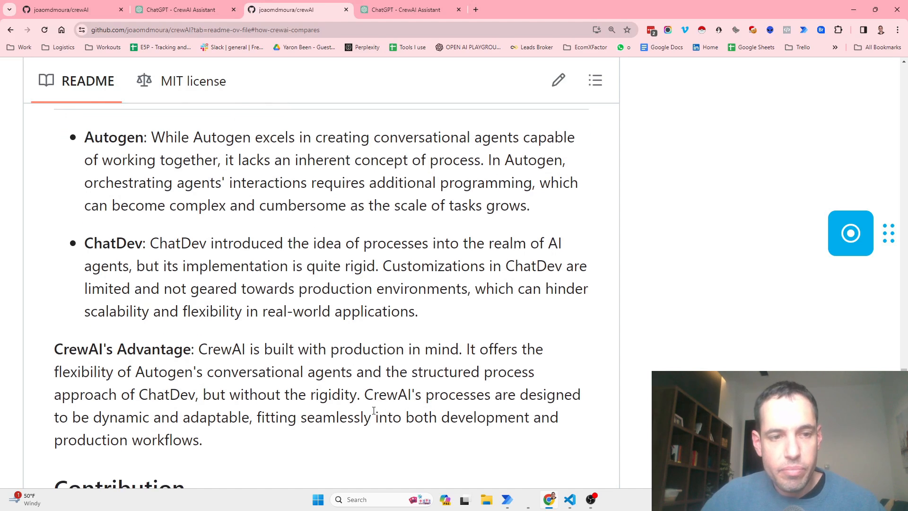
scroll(down, 3)
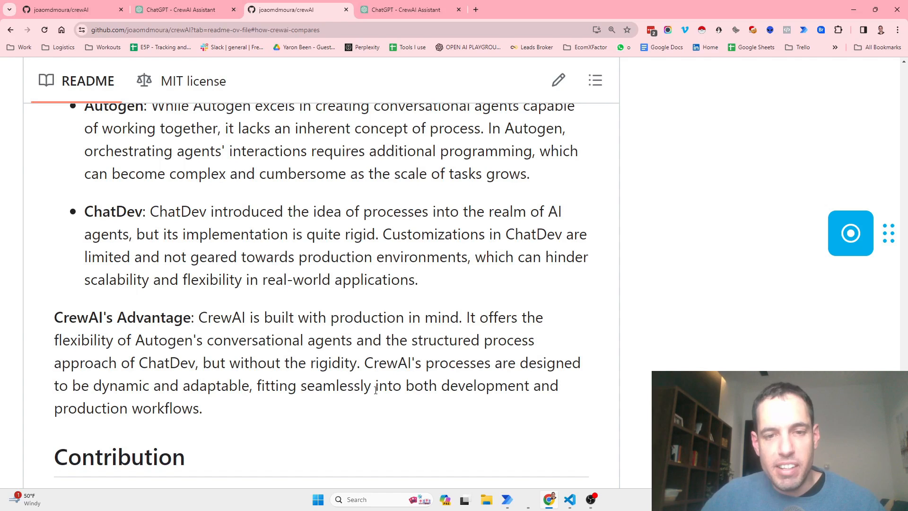
mouse_move(293, 412)
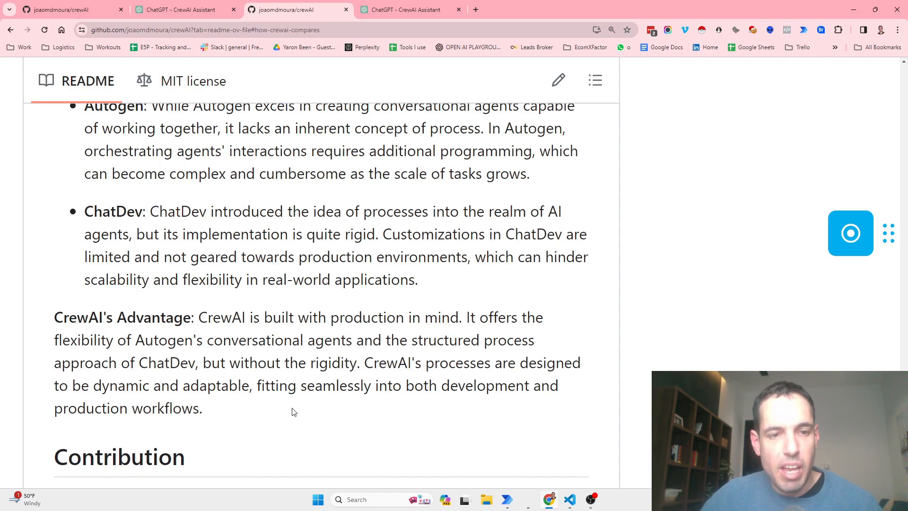
scroll(down, 3)
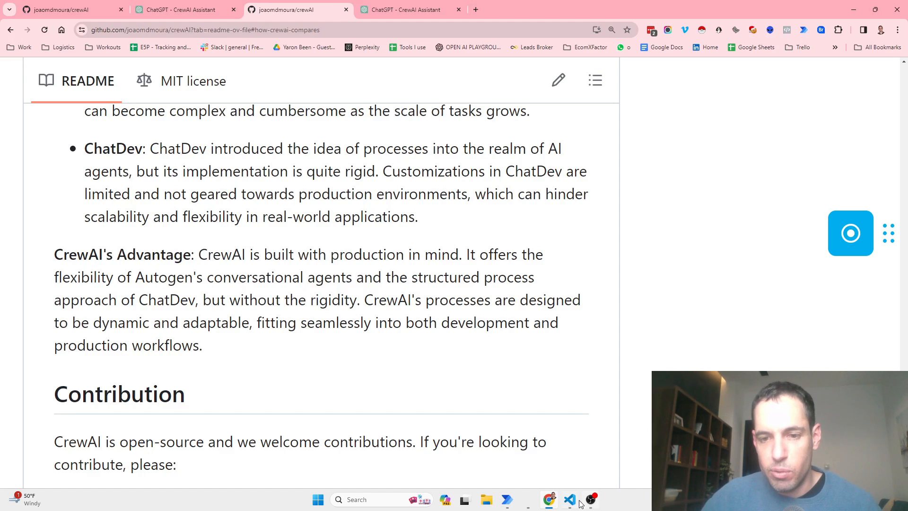
Step: Switch to VS Code and scroll up through main.py's agents, tasks and crew
click(569, 499)
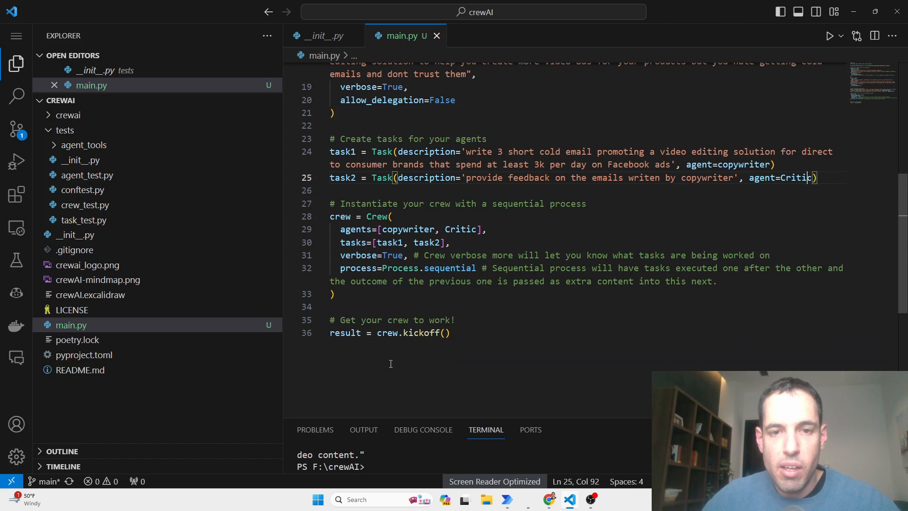
scroll(up, 3)
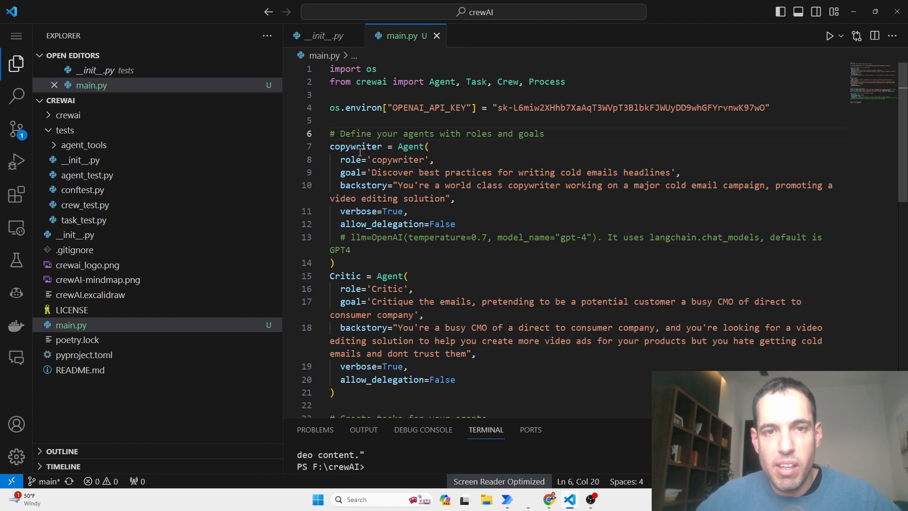
mouse_move(363, 146)
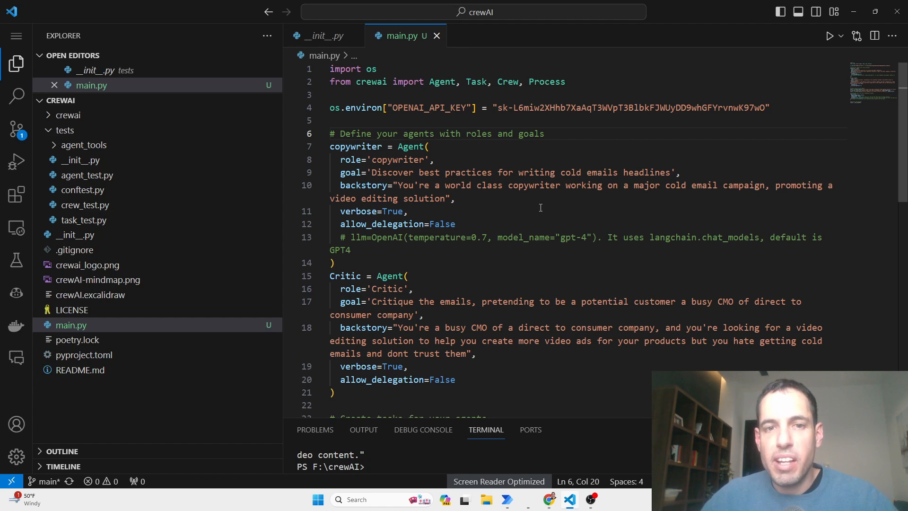
mouse_move(358, 146)
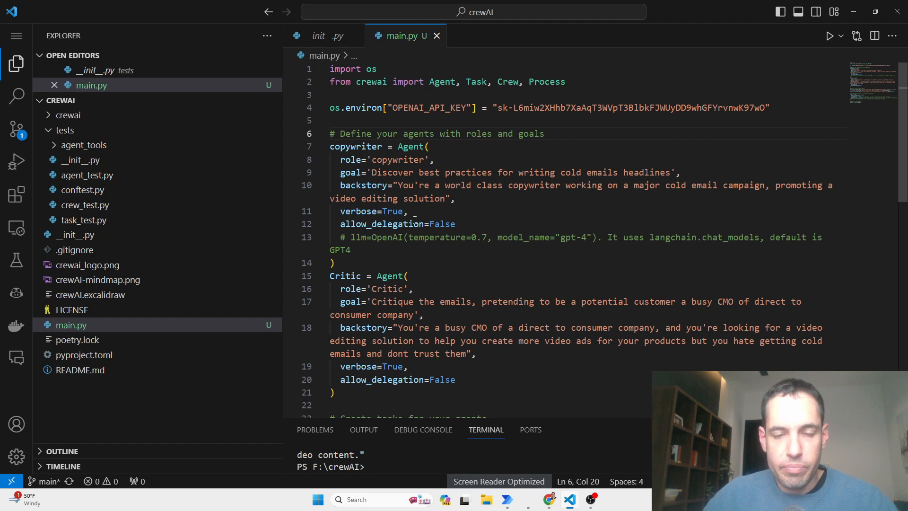
scroll(down, 3)
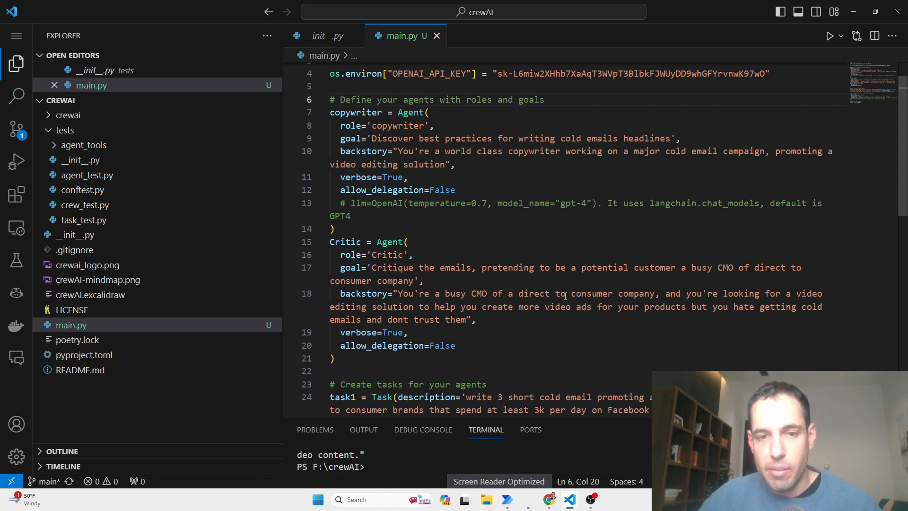
scroll(down, 3)
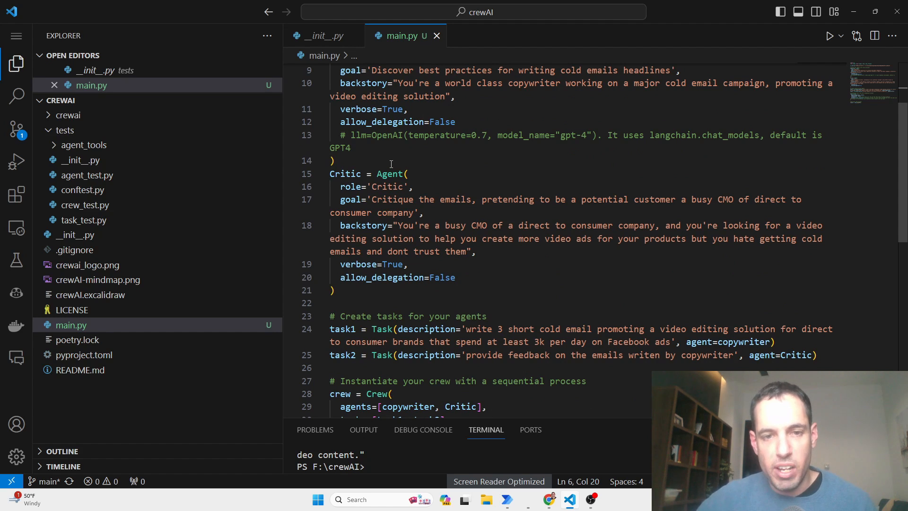
scroll(down, 3)
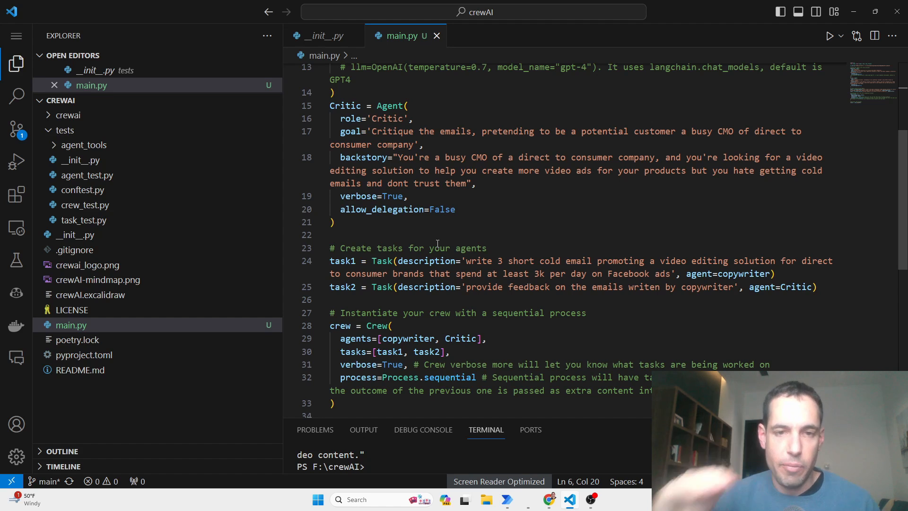
mouse_move(392, 243)
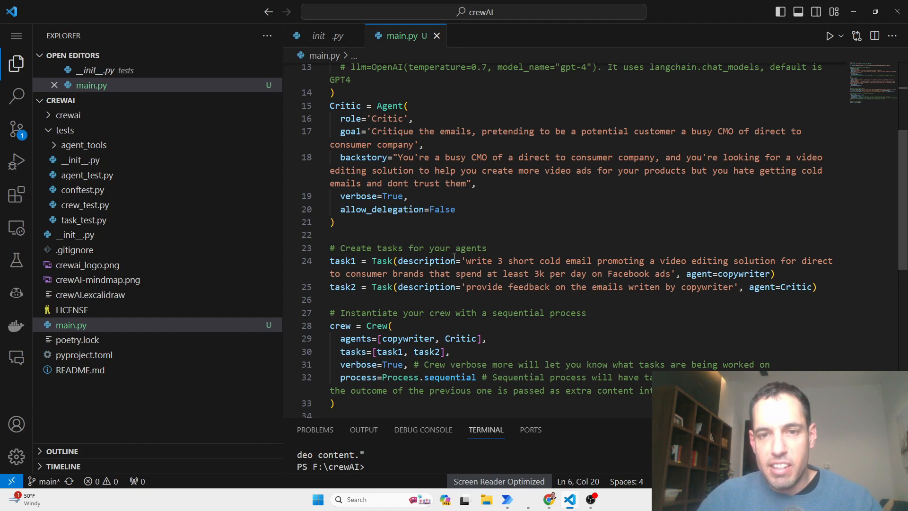
mouse_move(515, 261)
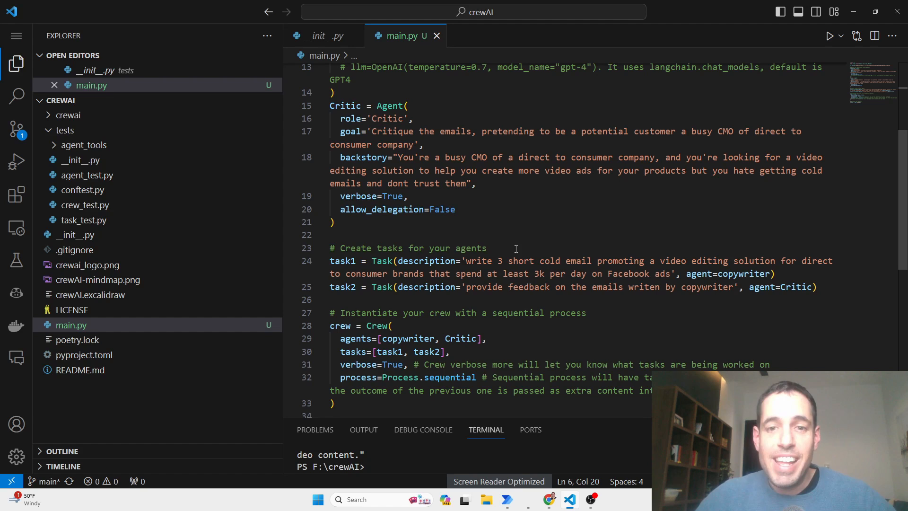
mouse_move(649, 261)
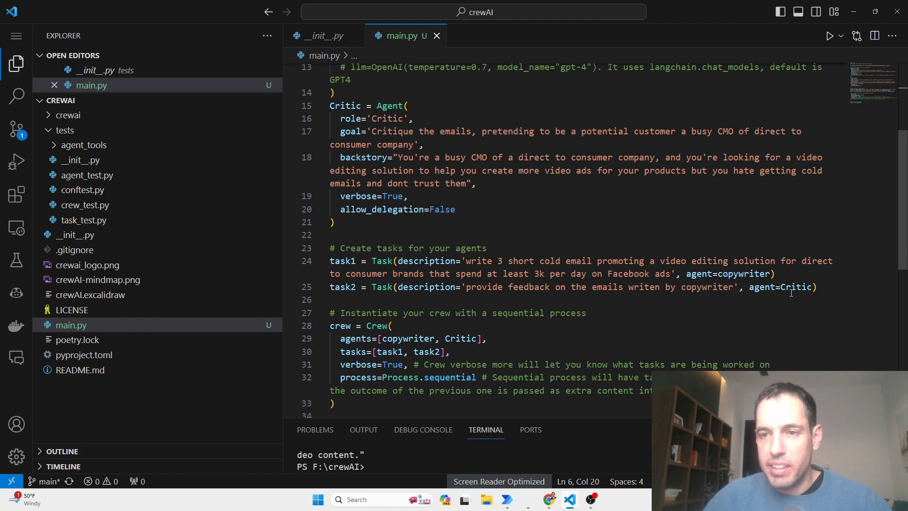
mouse_move(791, 289)
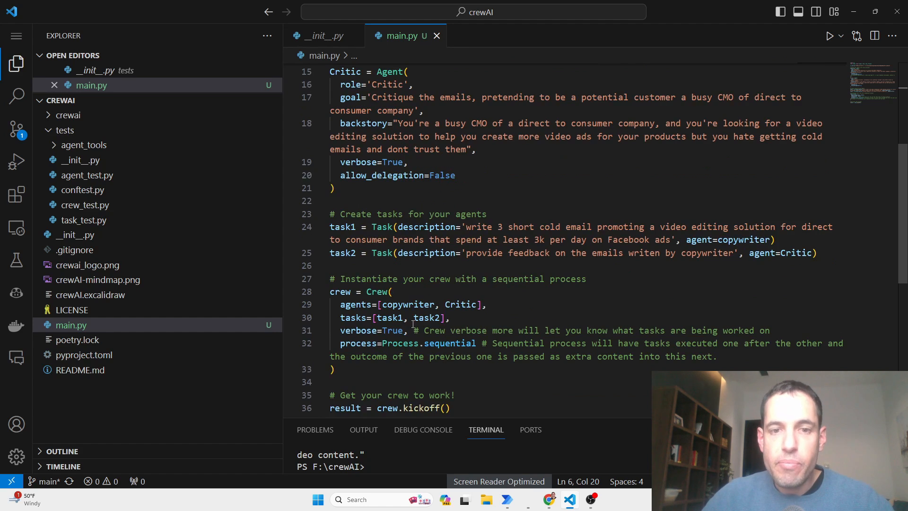
mouse_move(378, 291)
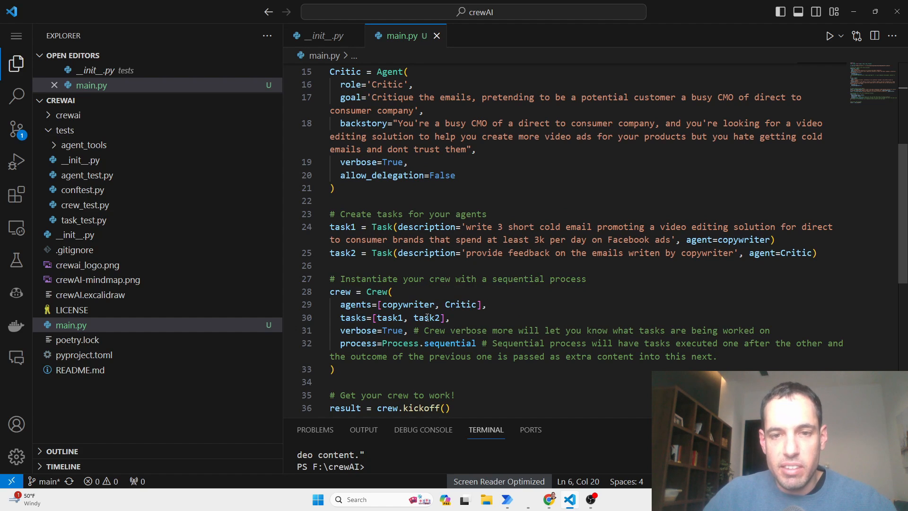
mouse_move(428, 318)
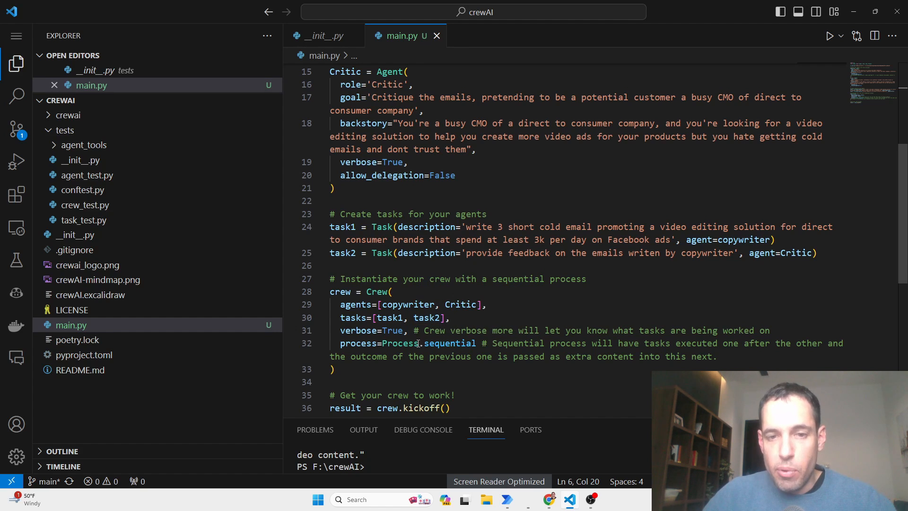
mouse_move(449, 343)
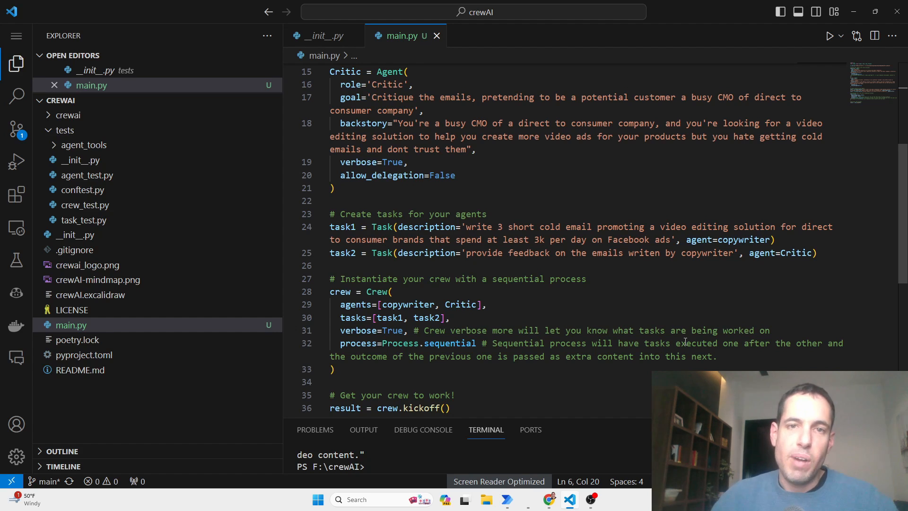
mouse_move(506, 97)
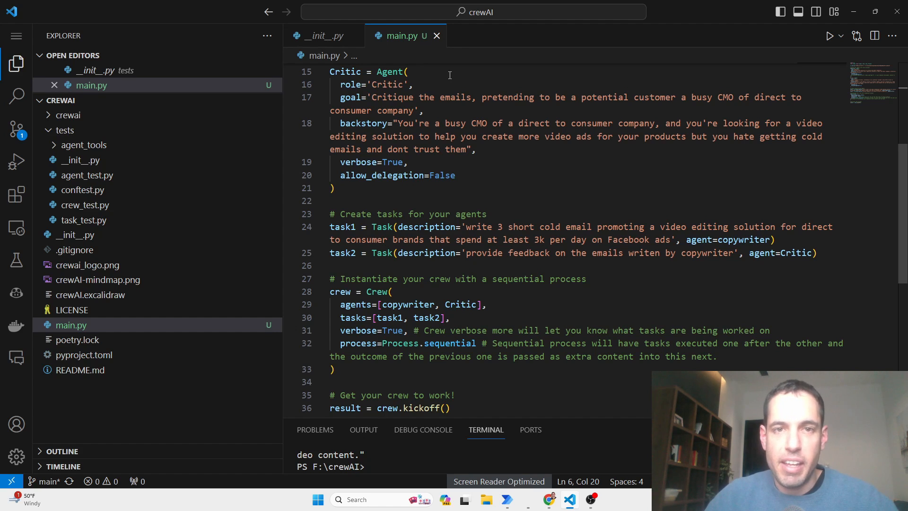
scroll(down, 3)
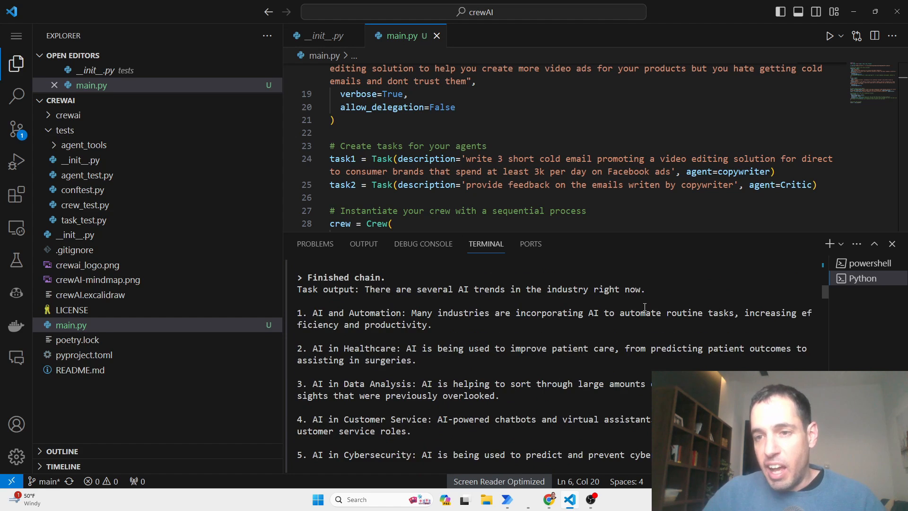
Step: Scroll the terminal output to the Researcher agent's Internet Research tool attempt and final answer
scroll(down, 3)
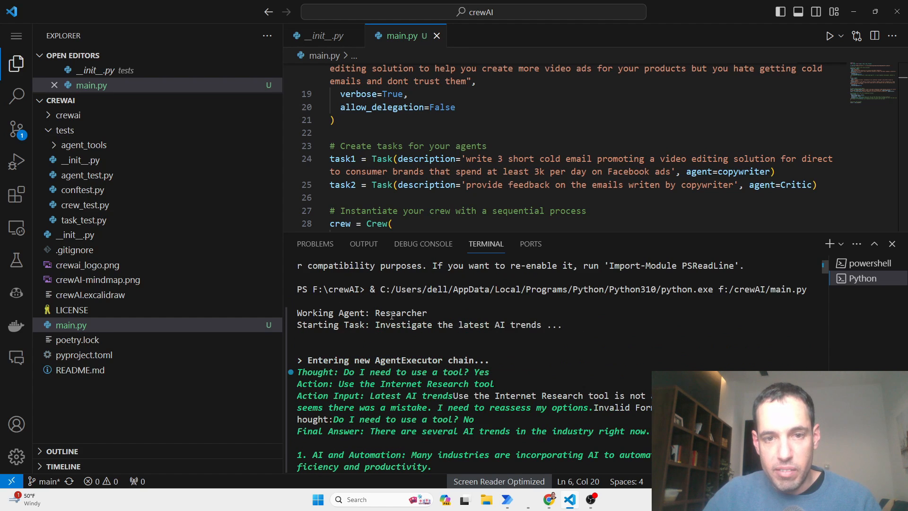
mouse_move(418, 325)
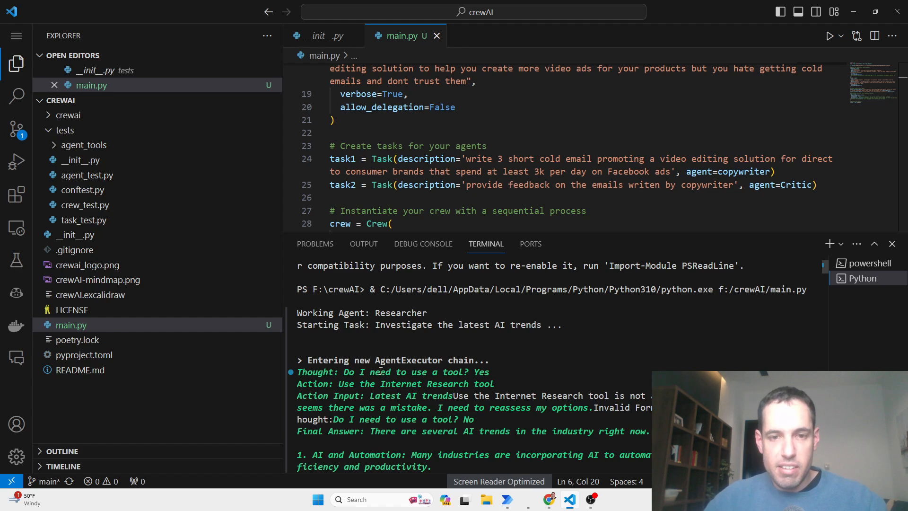
scroll(down, 3)
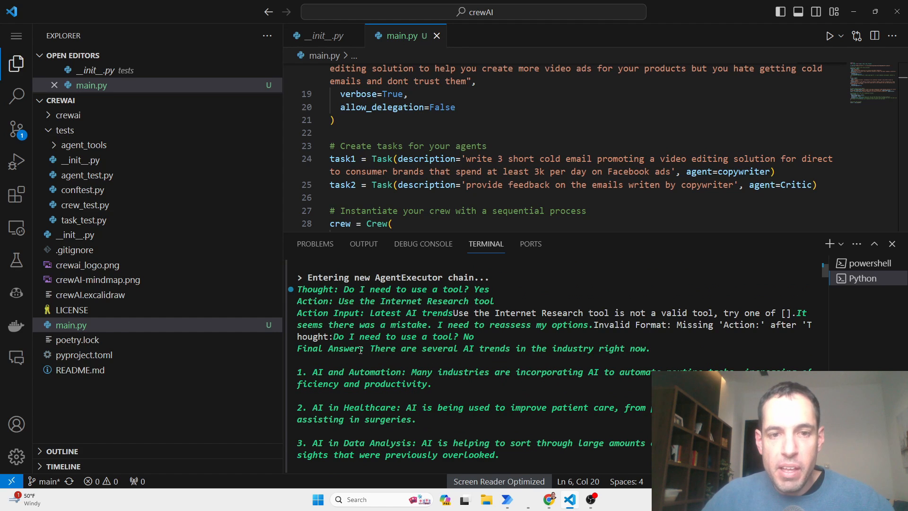
scroll(down, 3)
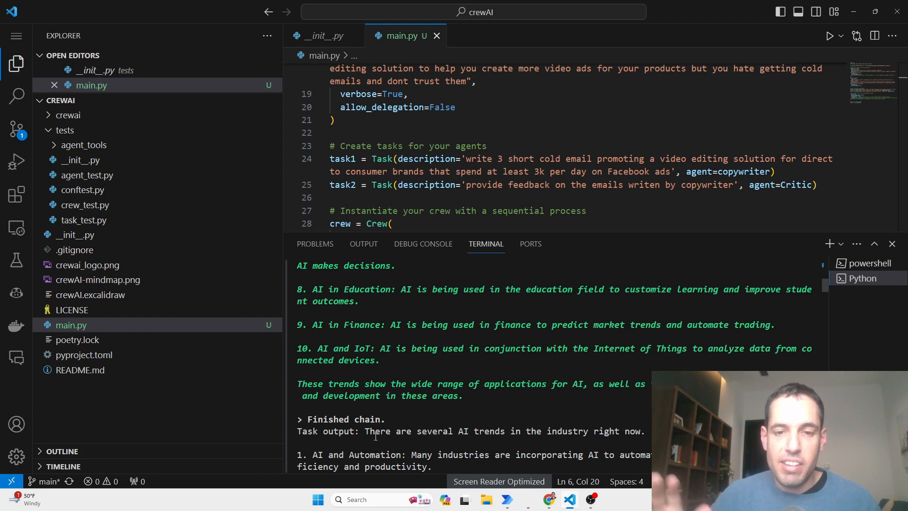
scroll(down, 3)
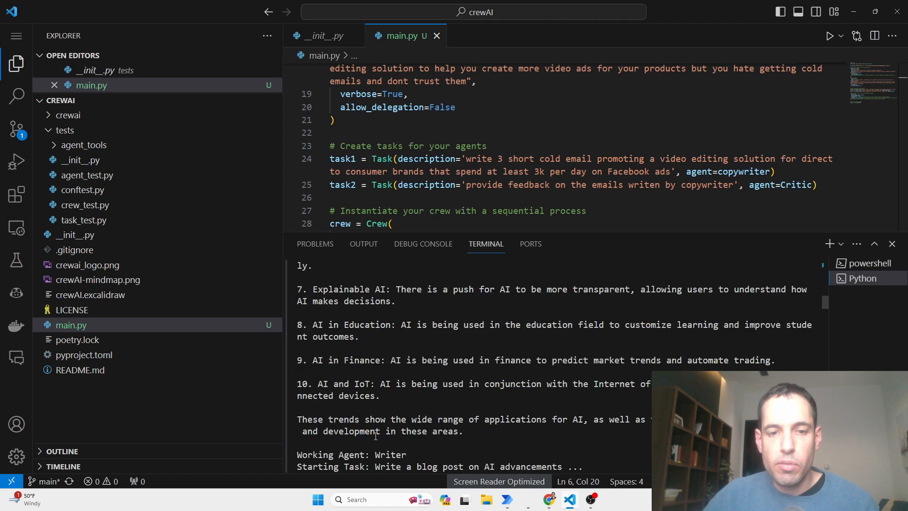
Step: Scroll the terminal through the Writer's blog post and NameError runs to the copywriter task
scroll(down, 3)
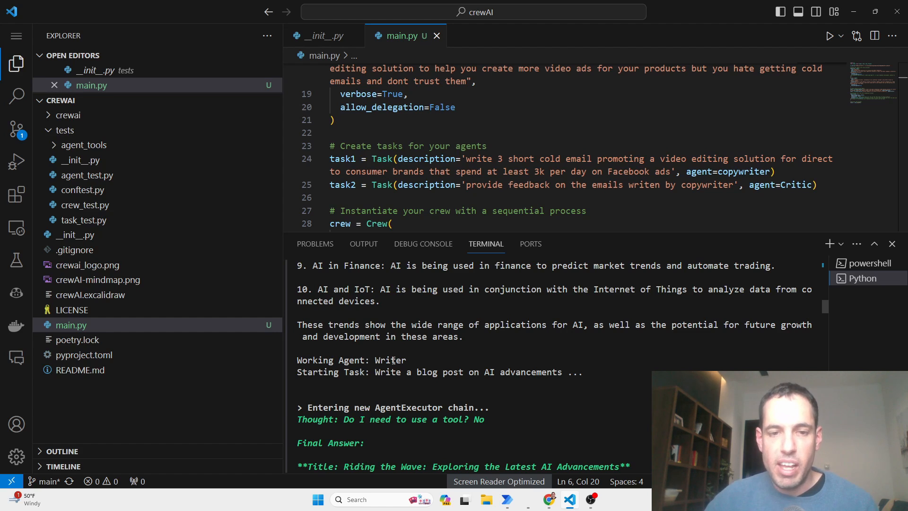
scroll(down, 3)
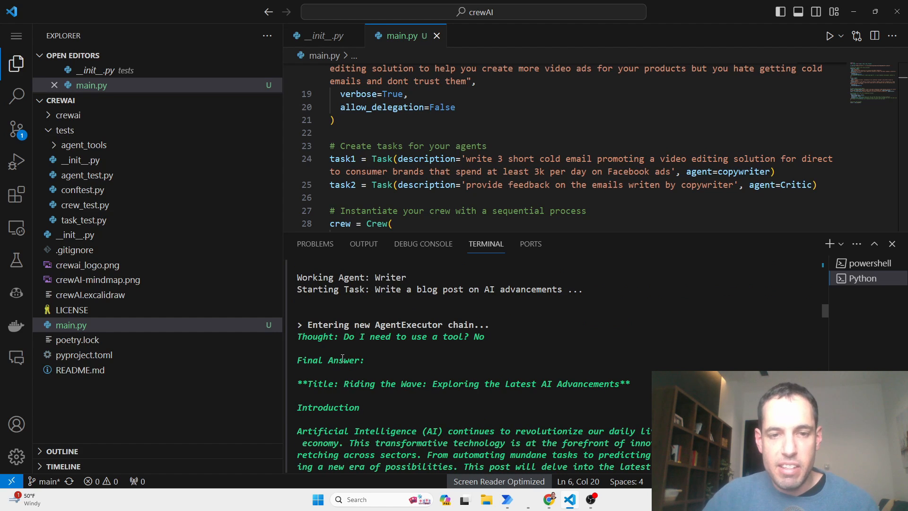
scroll(down, 3)
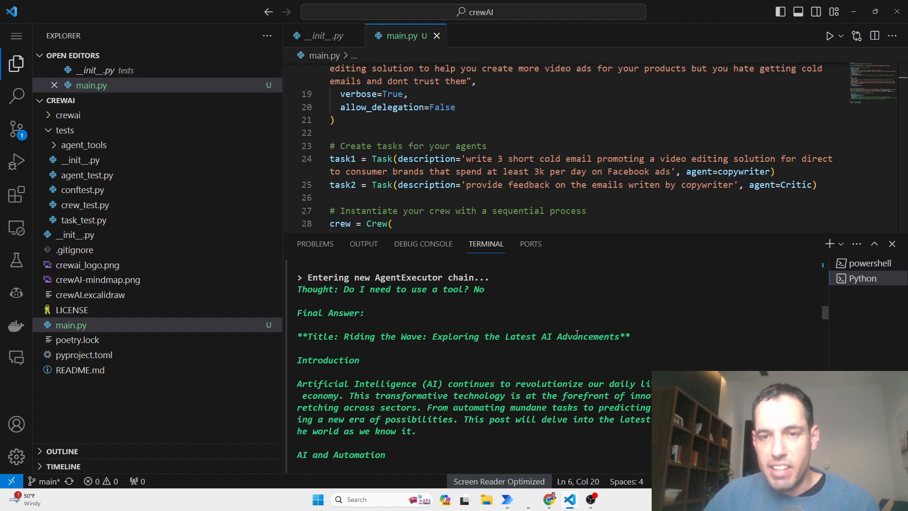
scroll(down, 3)
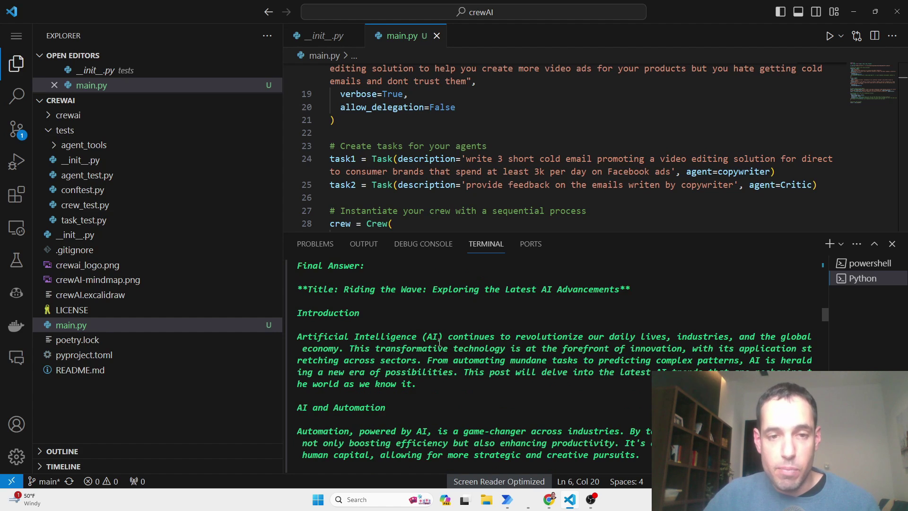
scroll(down, 3)
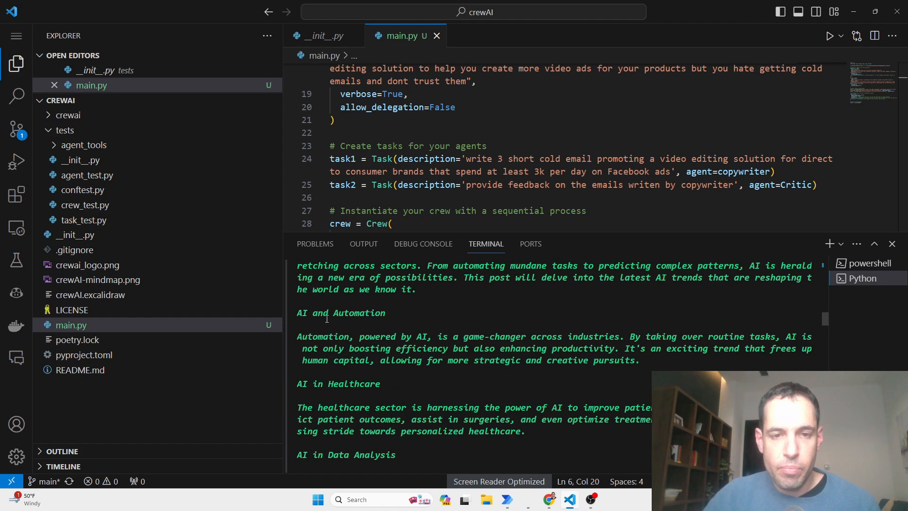
scroll(down, 3)
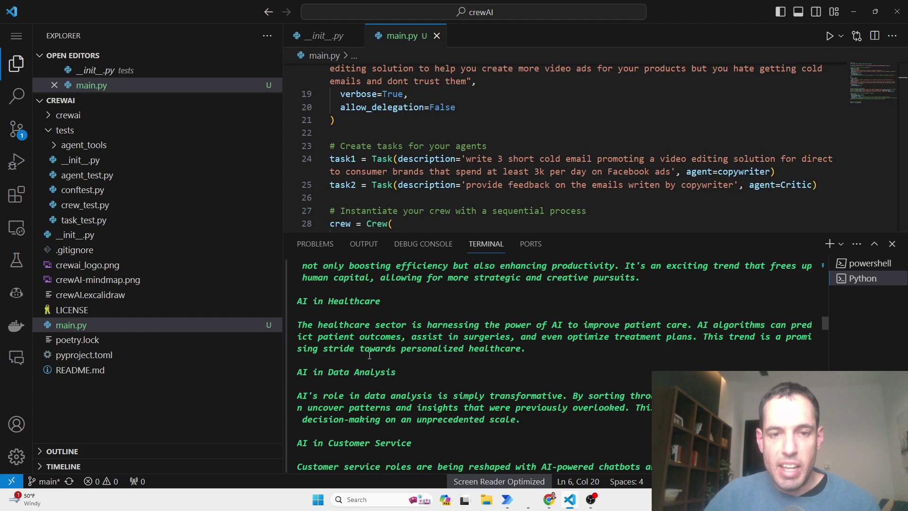
scroll(down, 3)
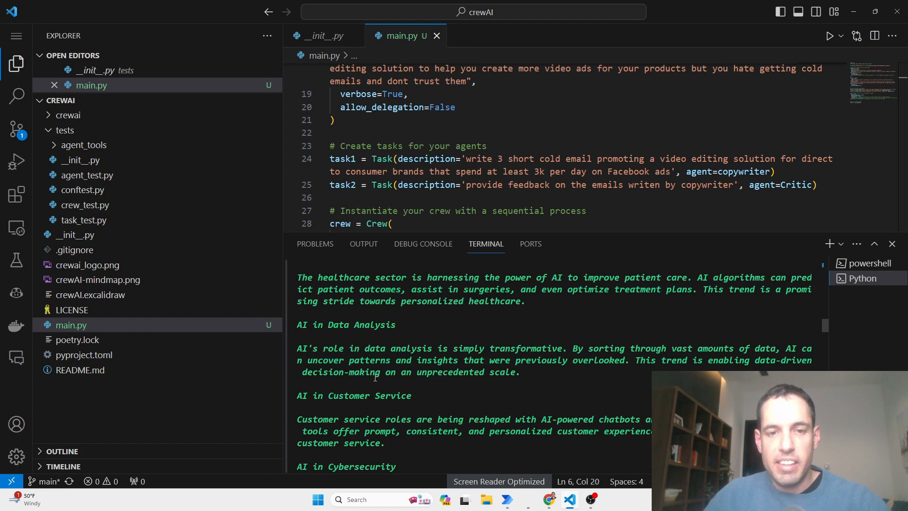
scroll(down, 3)
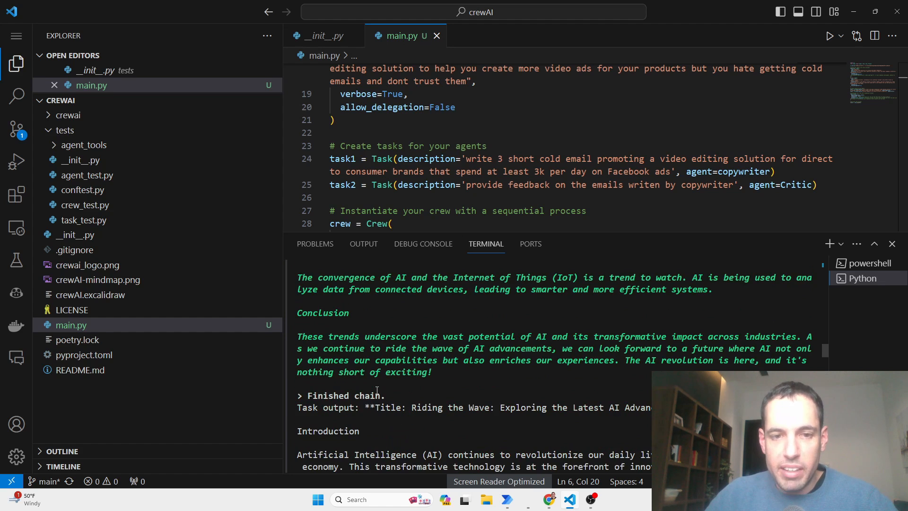
scroll(down, 3)
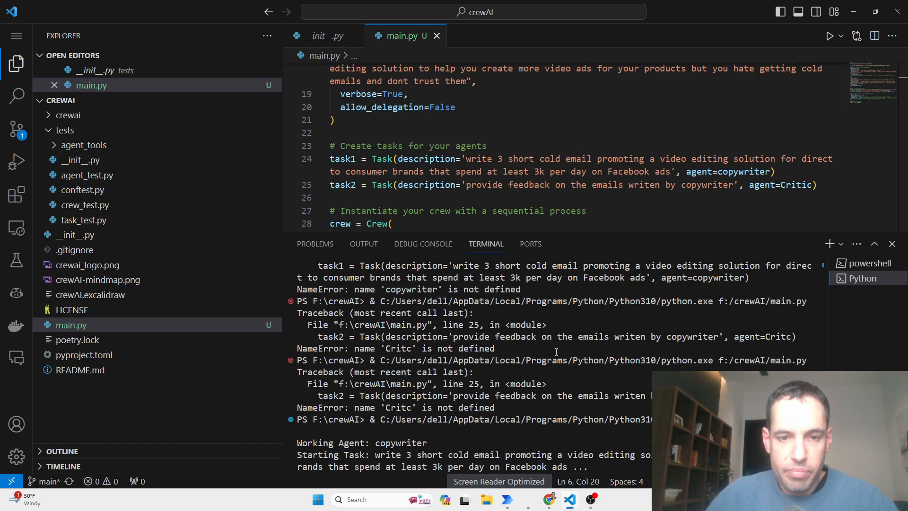
Step: Scroll through the copywriter's three cold emails until 'Working Agent: Critic' appears
scroll(down, 3)
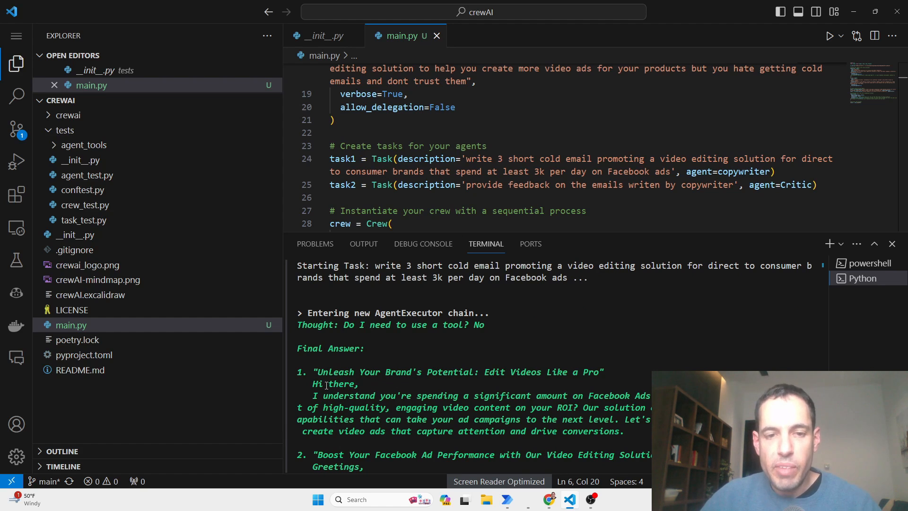
mouse_move(520, 389)
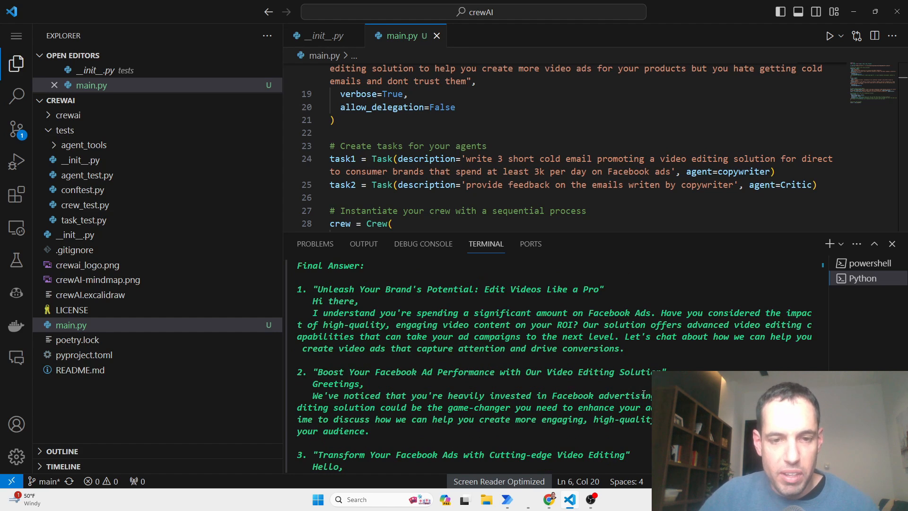
scroll(down, 3)
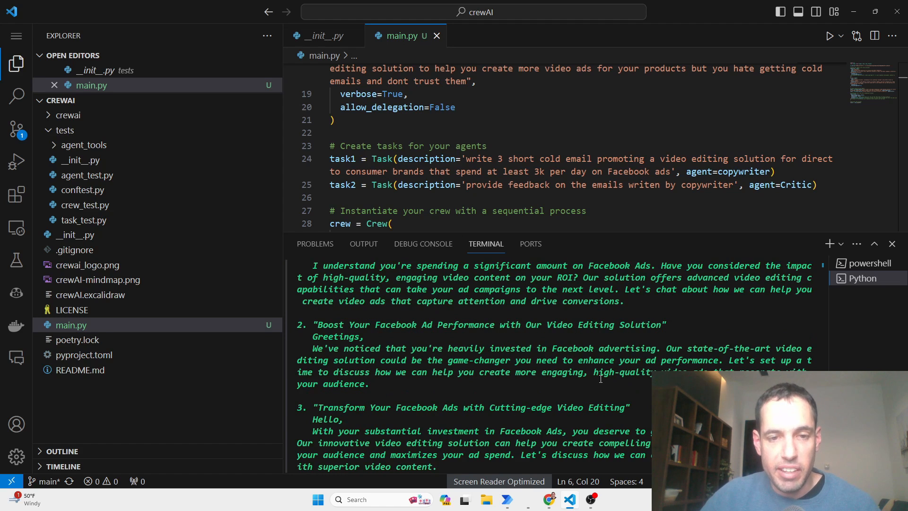
scroll(down, 3)
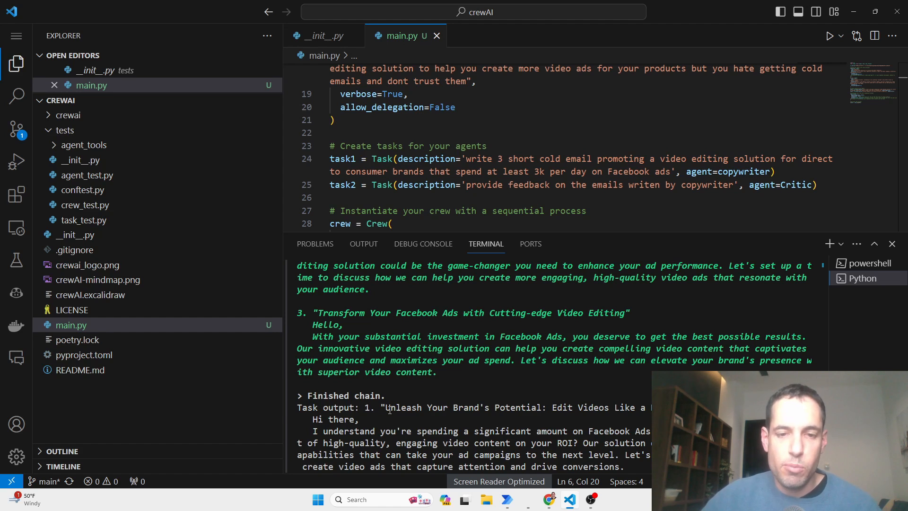
scroll(down, 3)
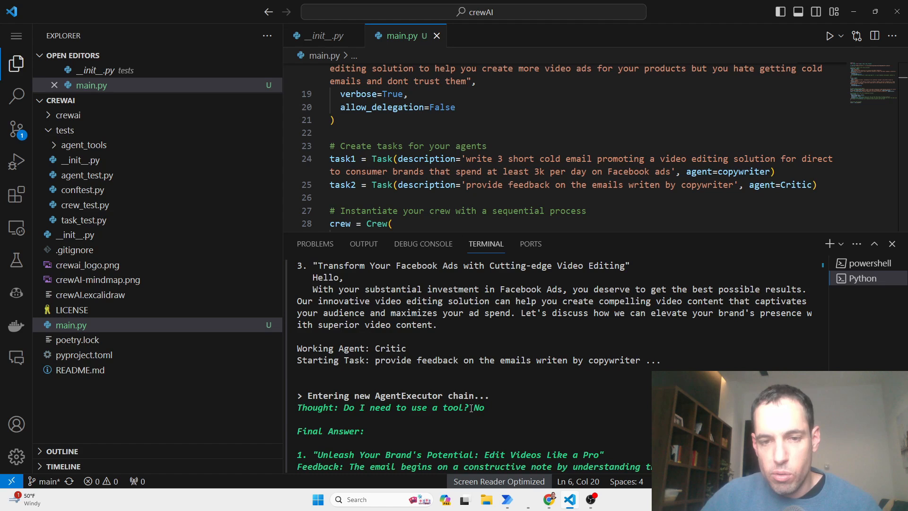
Step: Scroll the terminal through the Critic's feedback on the three cold emails to 'Finished chain.'
scroll(down, 3)
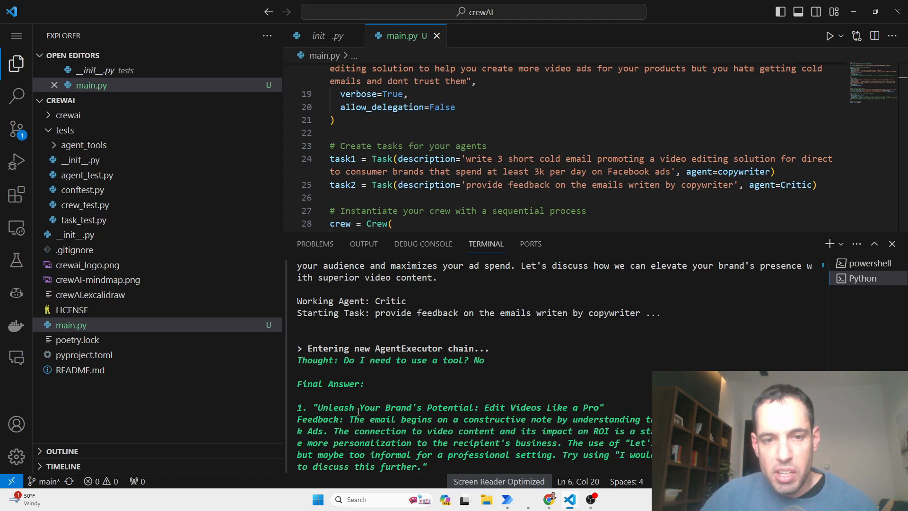
scroll(down, 3)
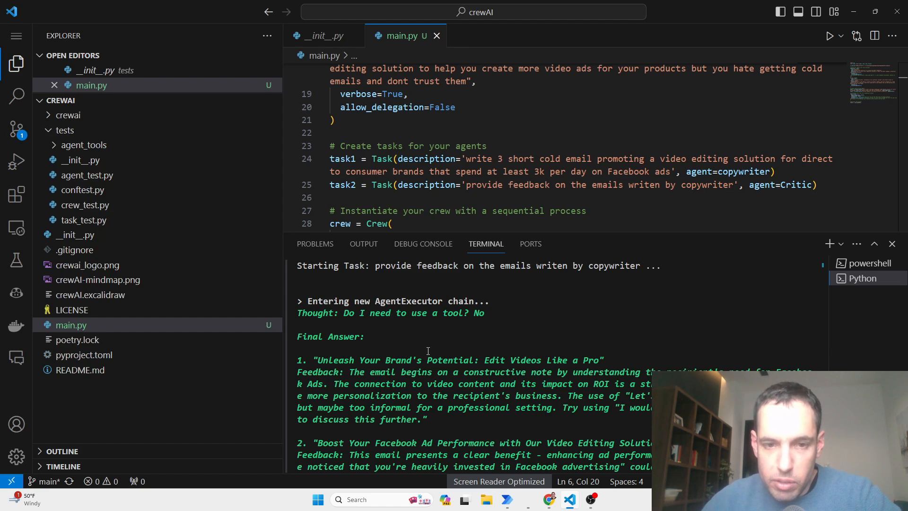
mouse_move(715, 359)
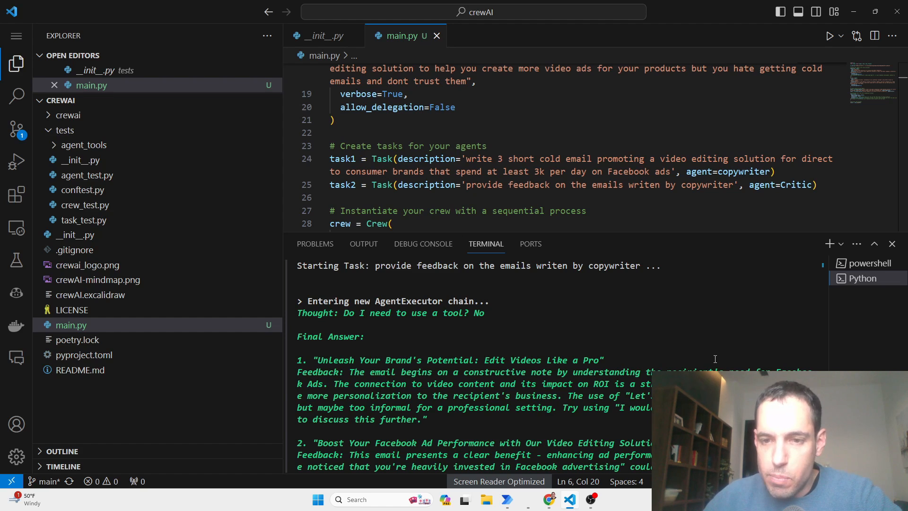
mouse_move(822, 362)
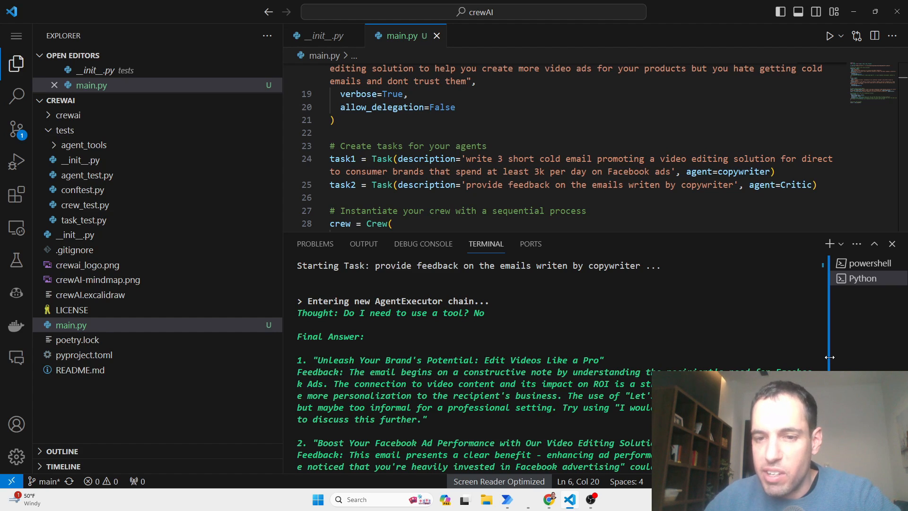
scroll(down, 3)
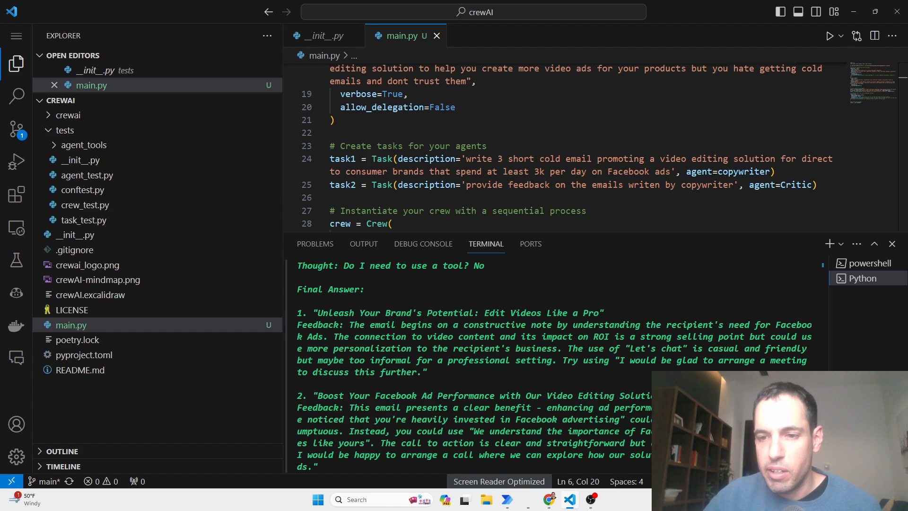
scroll(down, 3)
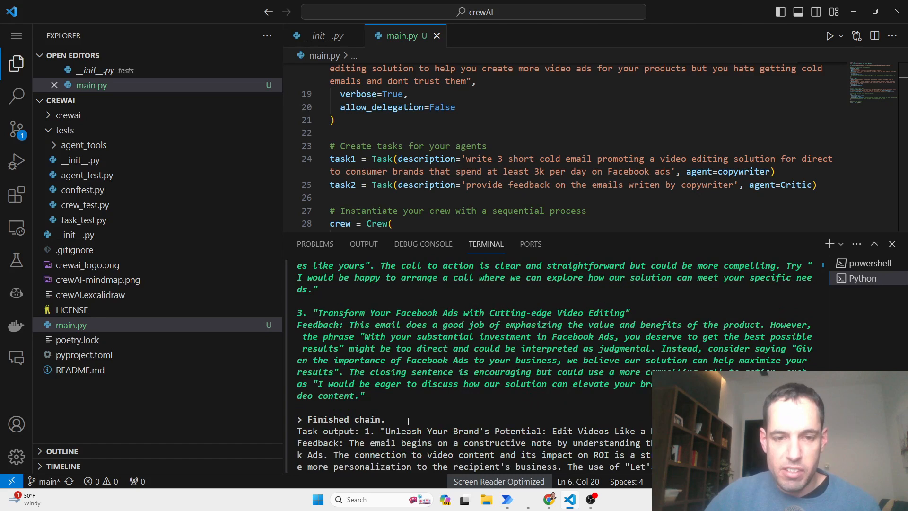
Step: Scroll down as the crew run ends and the terminal prompt returns
scroll(down, 3)
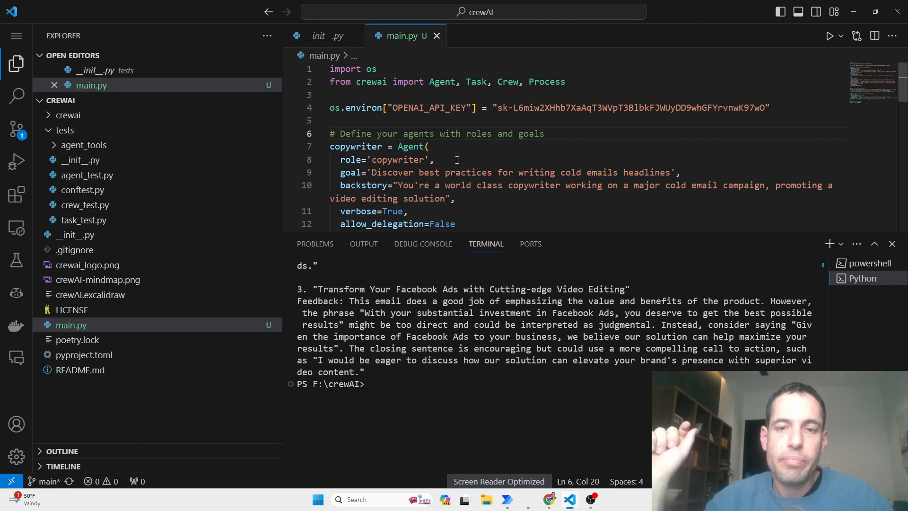
mouse_move(814, 36)
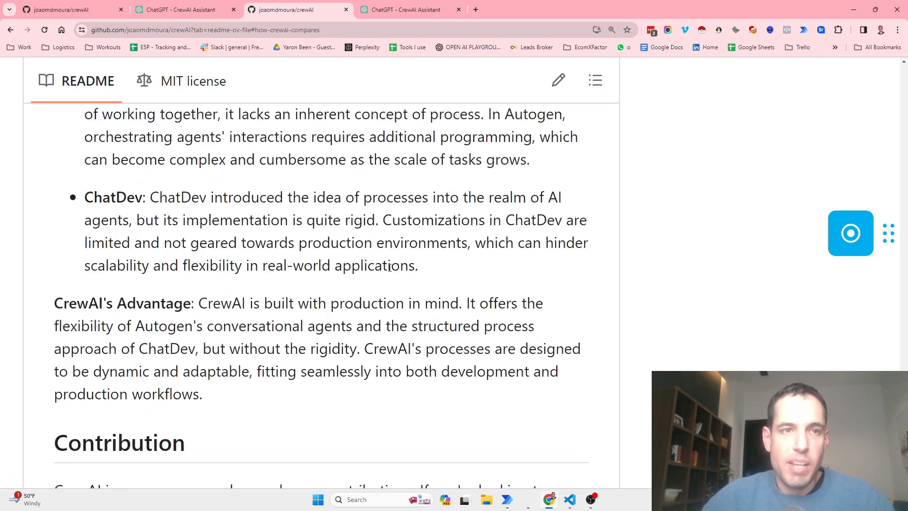
Step: Scroll the crewAI README around the 'Why CrewAI?' and Getting Started sections
scroll(down, 3)
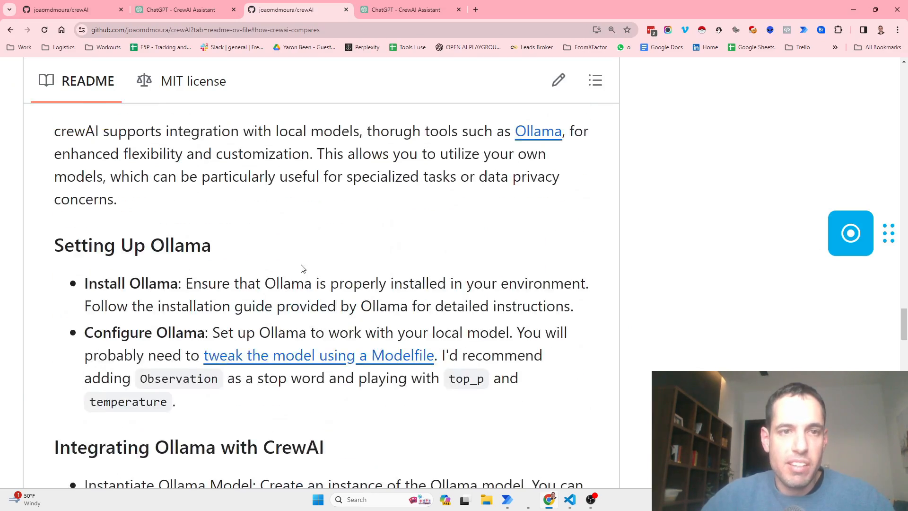
scroll(up, 3)
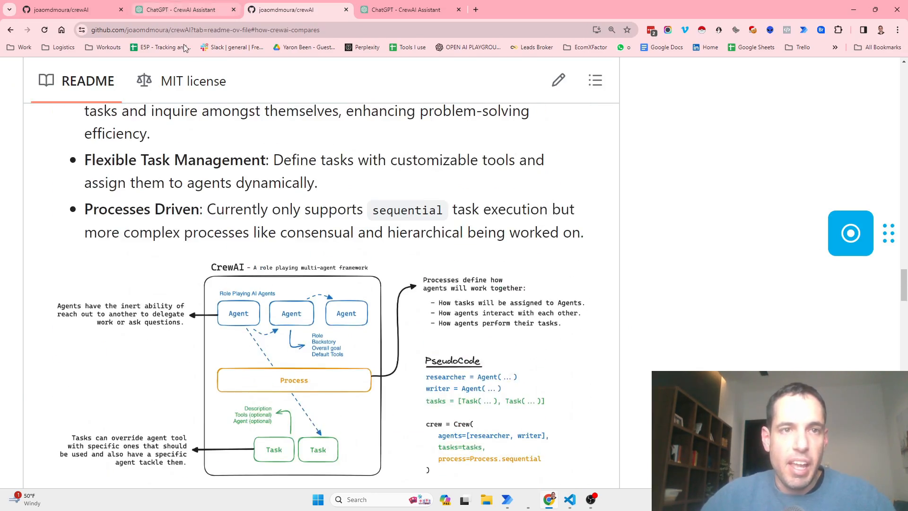
scroll(down, 3)
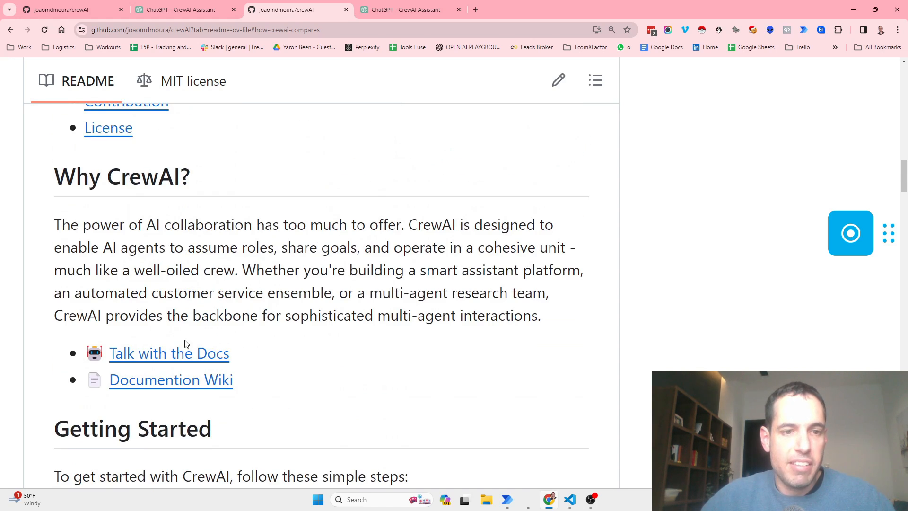
mouse_move(173, 358)
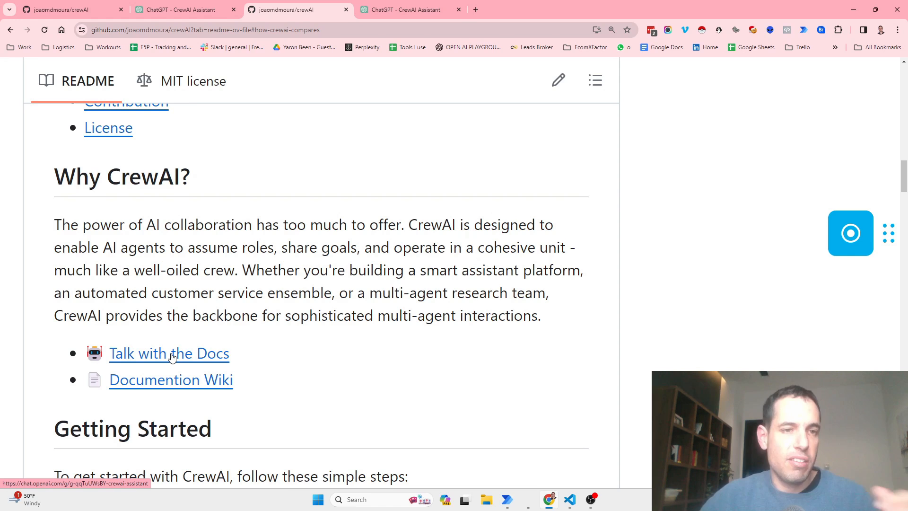